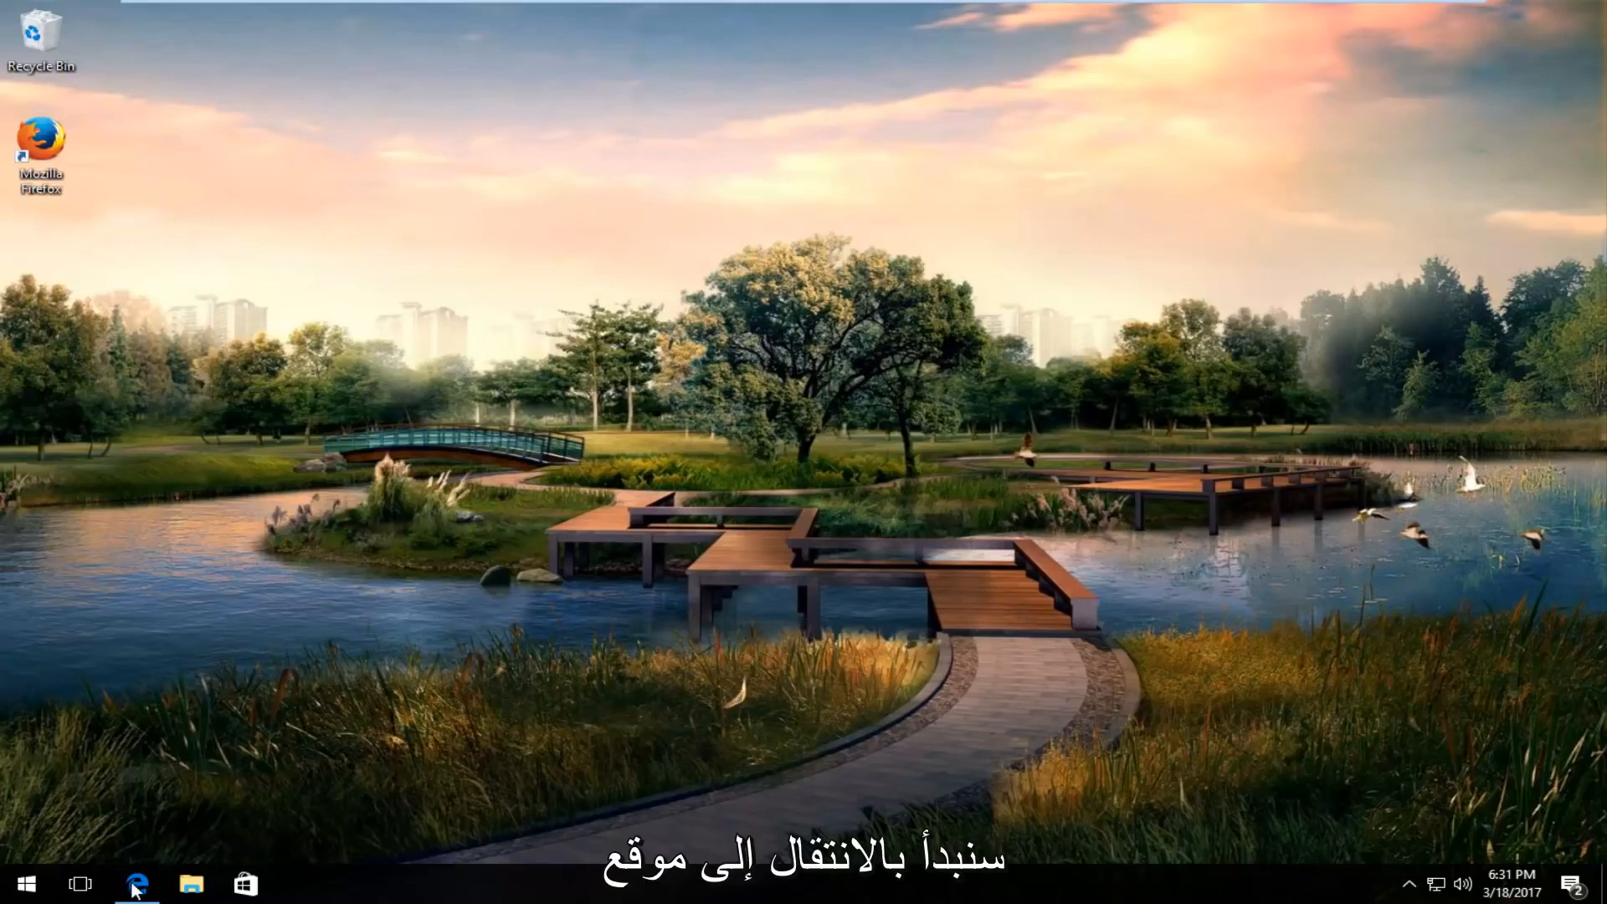
Open Winaero's Windows 7 games article in Edge and scroll to the download instructions.
left_click(137, 882)
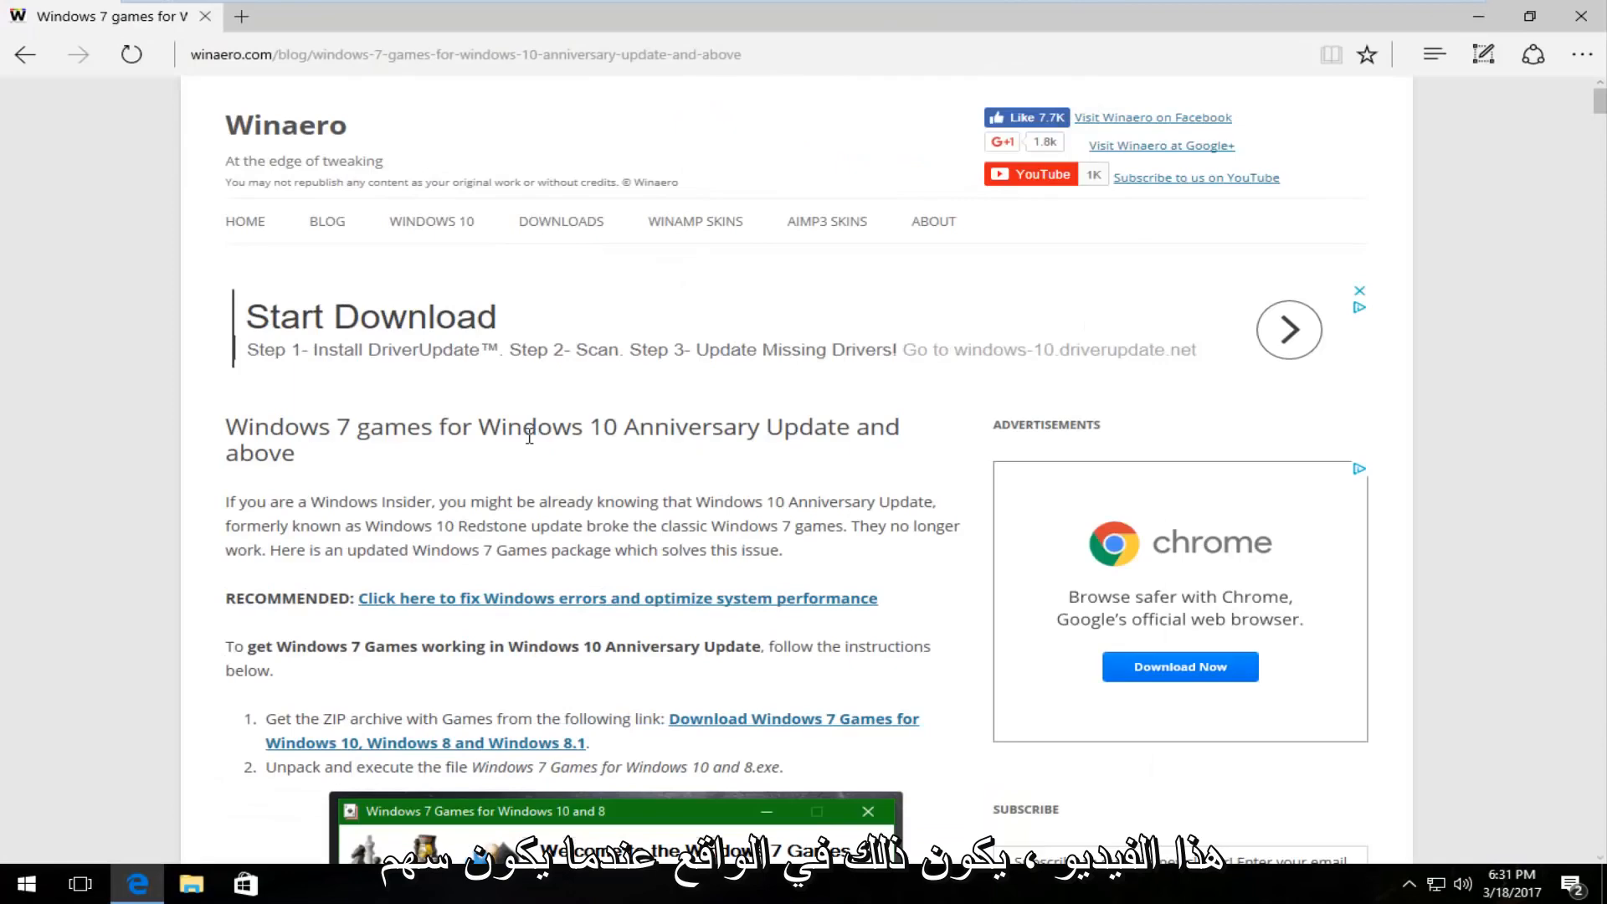
mouse_move(536, 441)
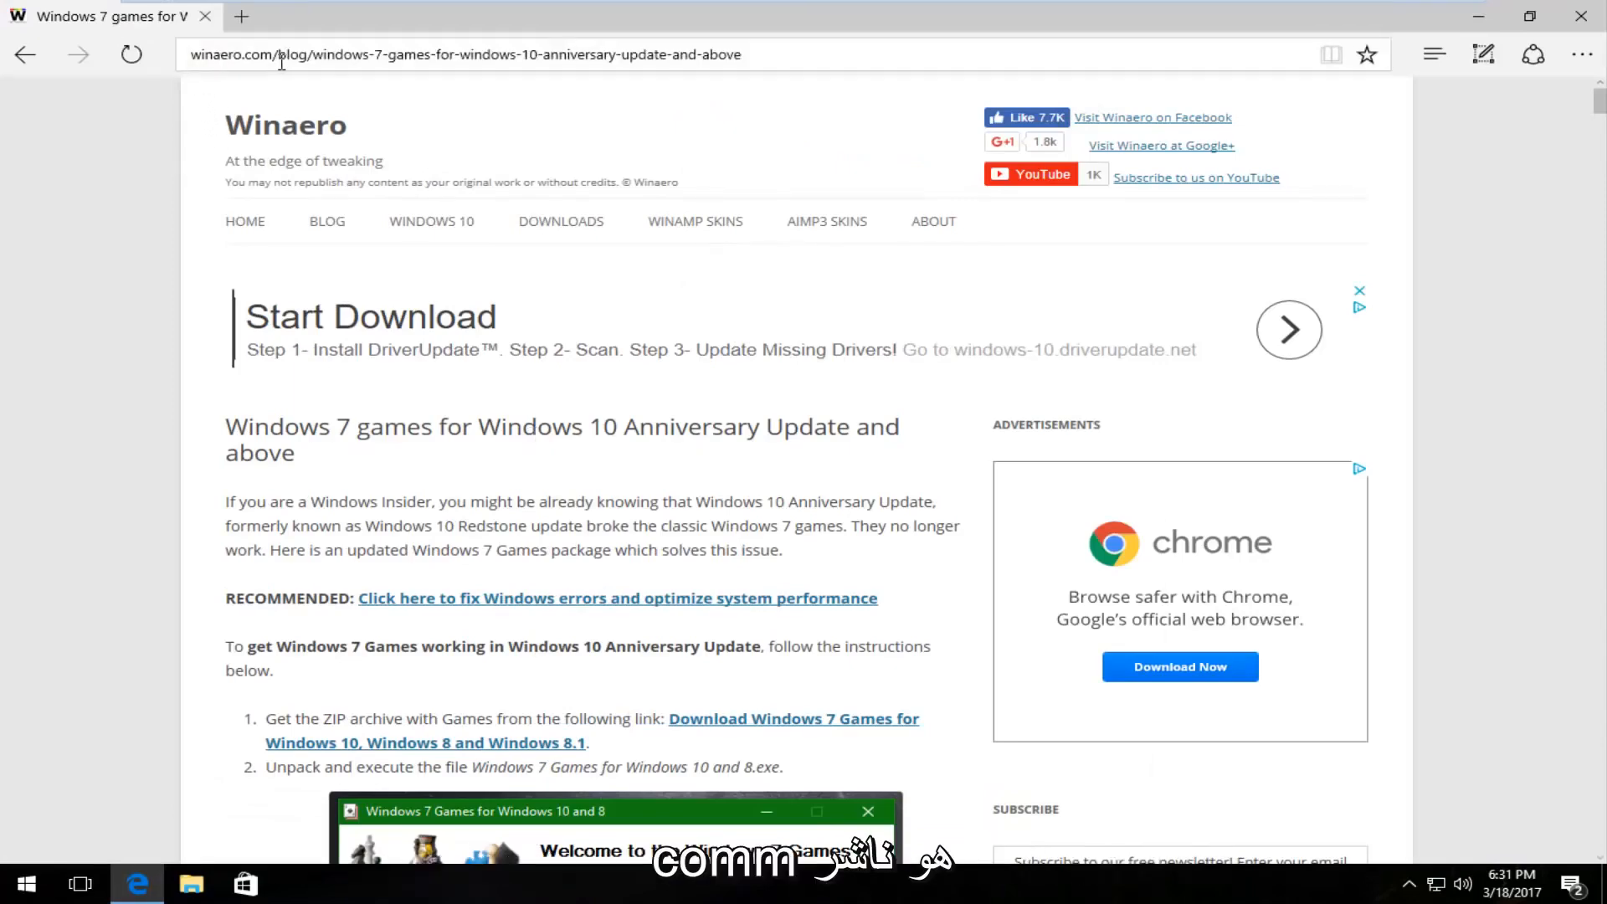
scroll("down", 3)
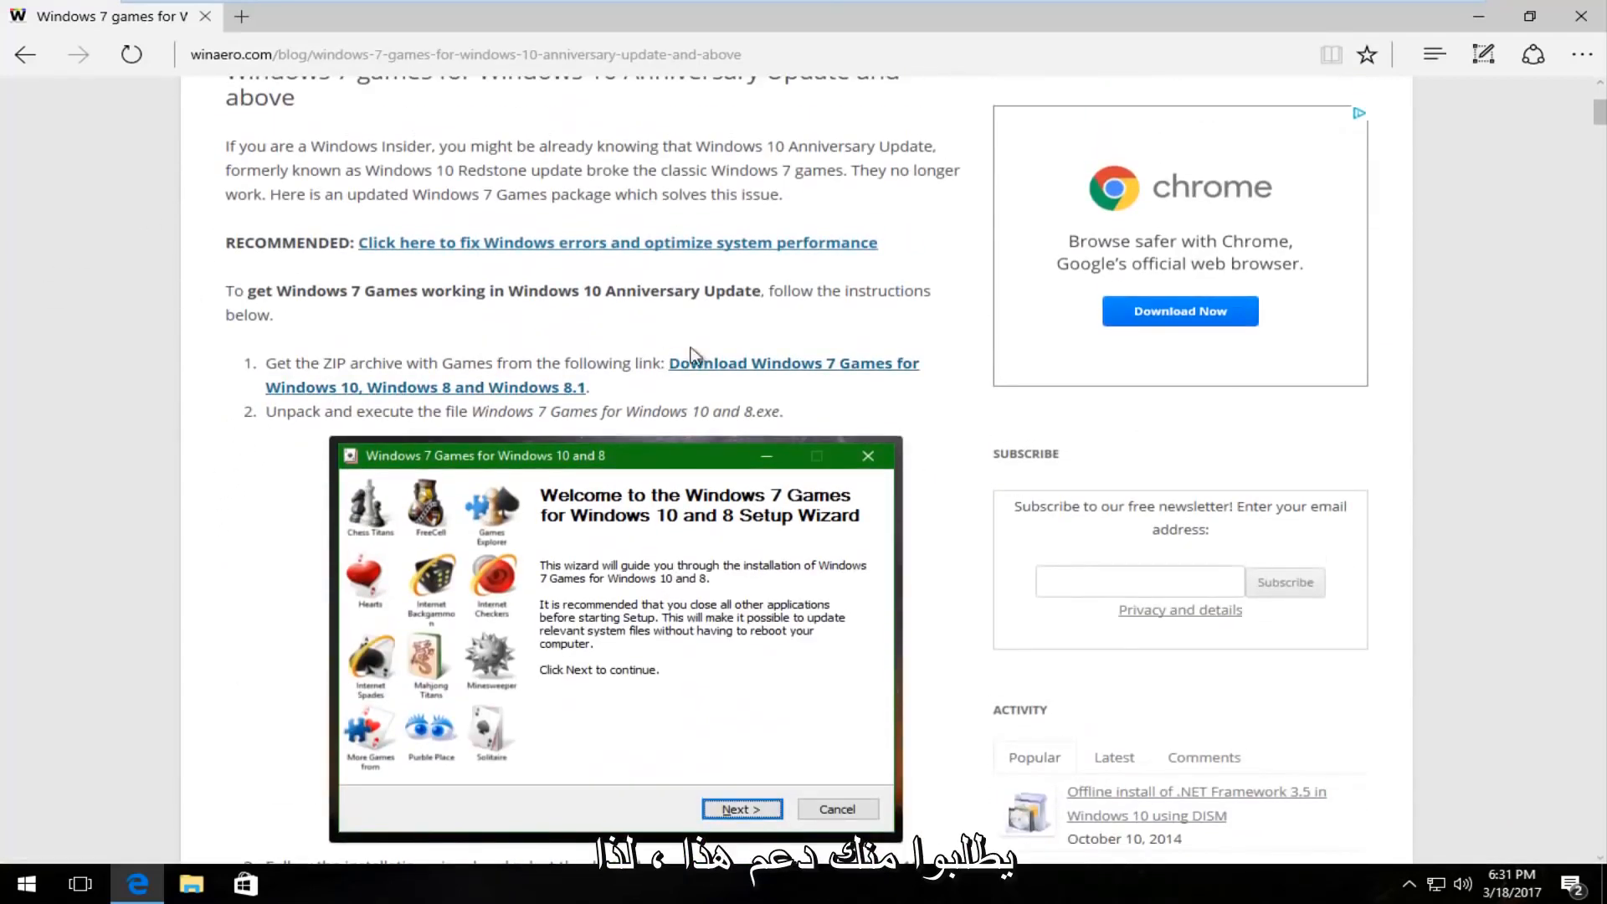
mouse_move(273, 392)
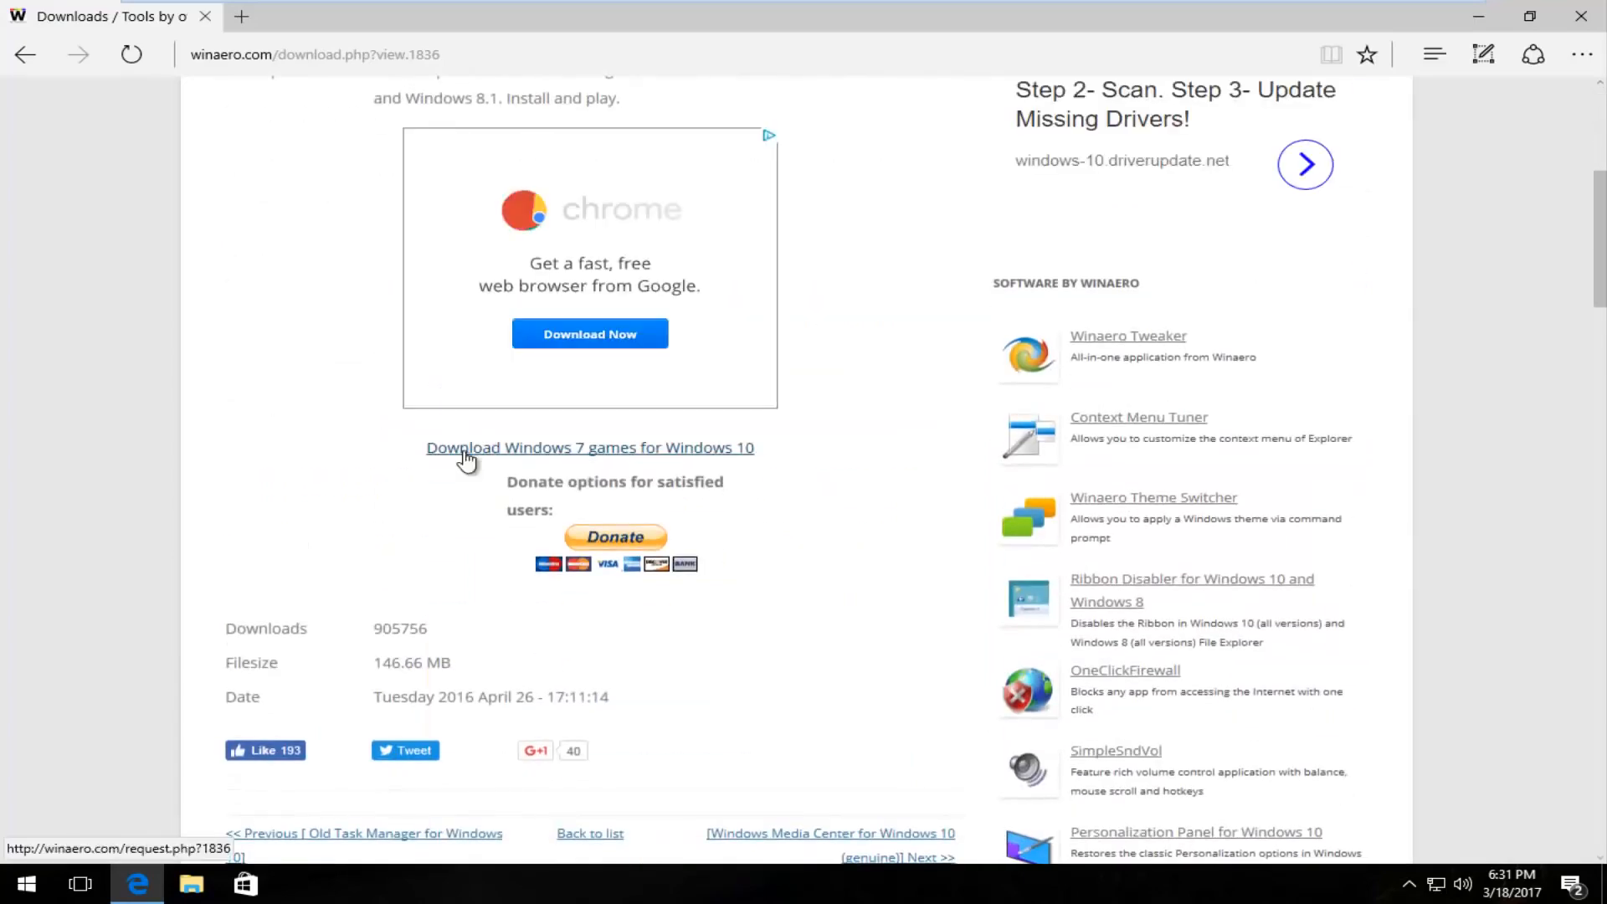
mouse_move(295, 452)
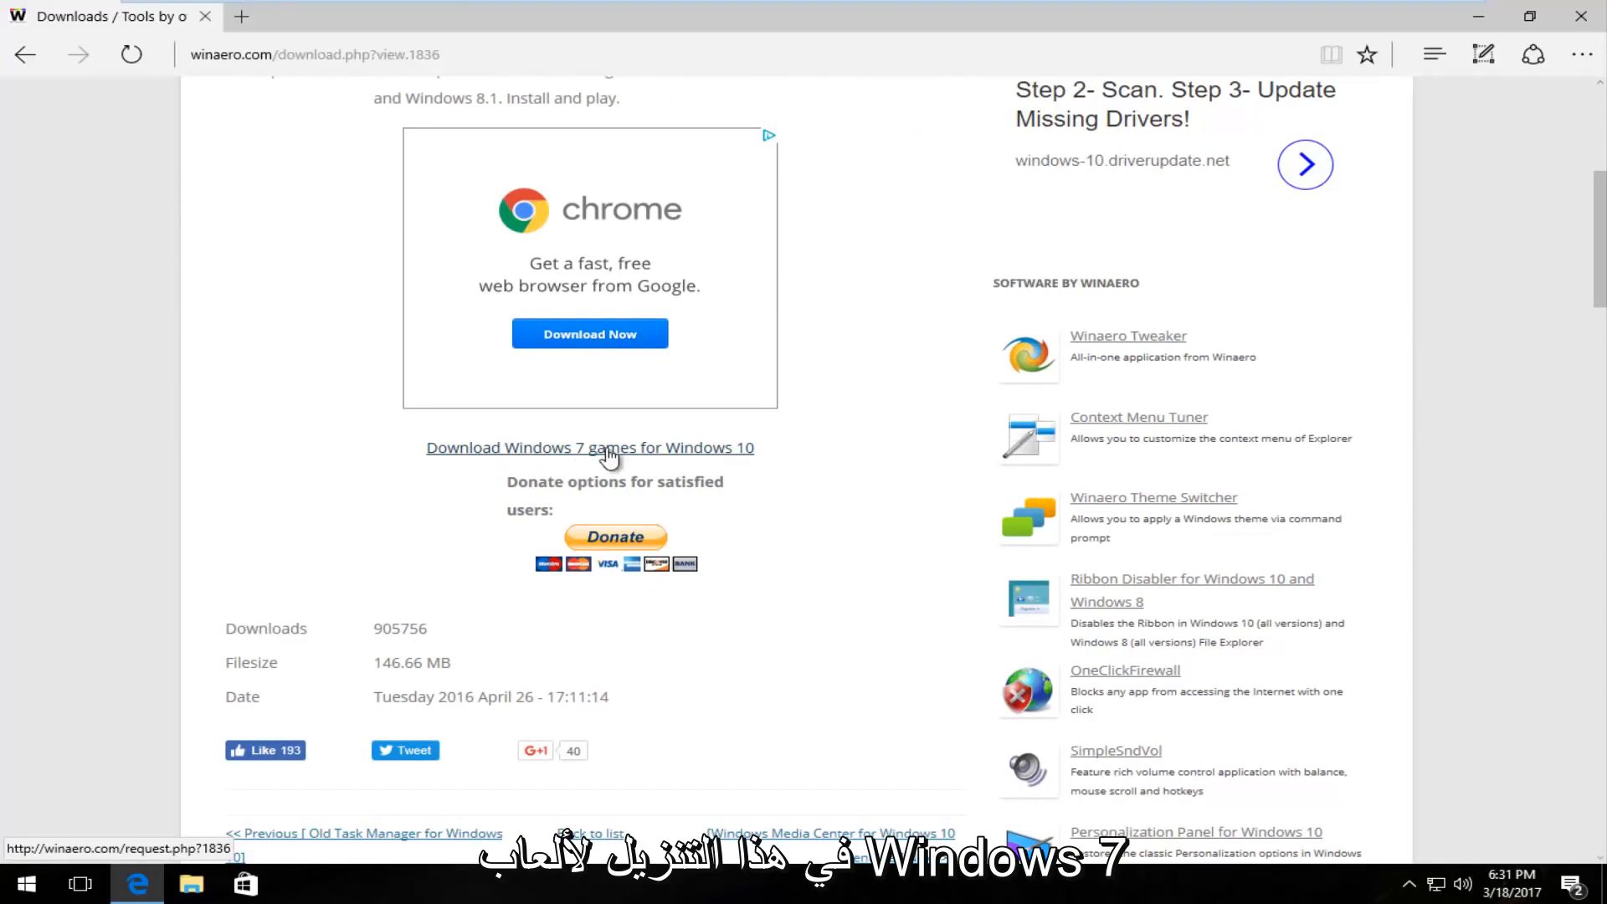
Download and save the 146 MB Windows 7 games for Windows 10 ZIP.
left_click(590, 448)
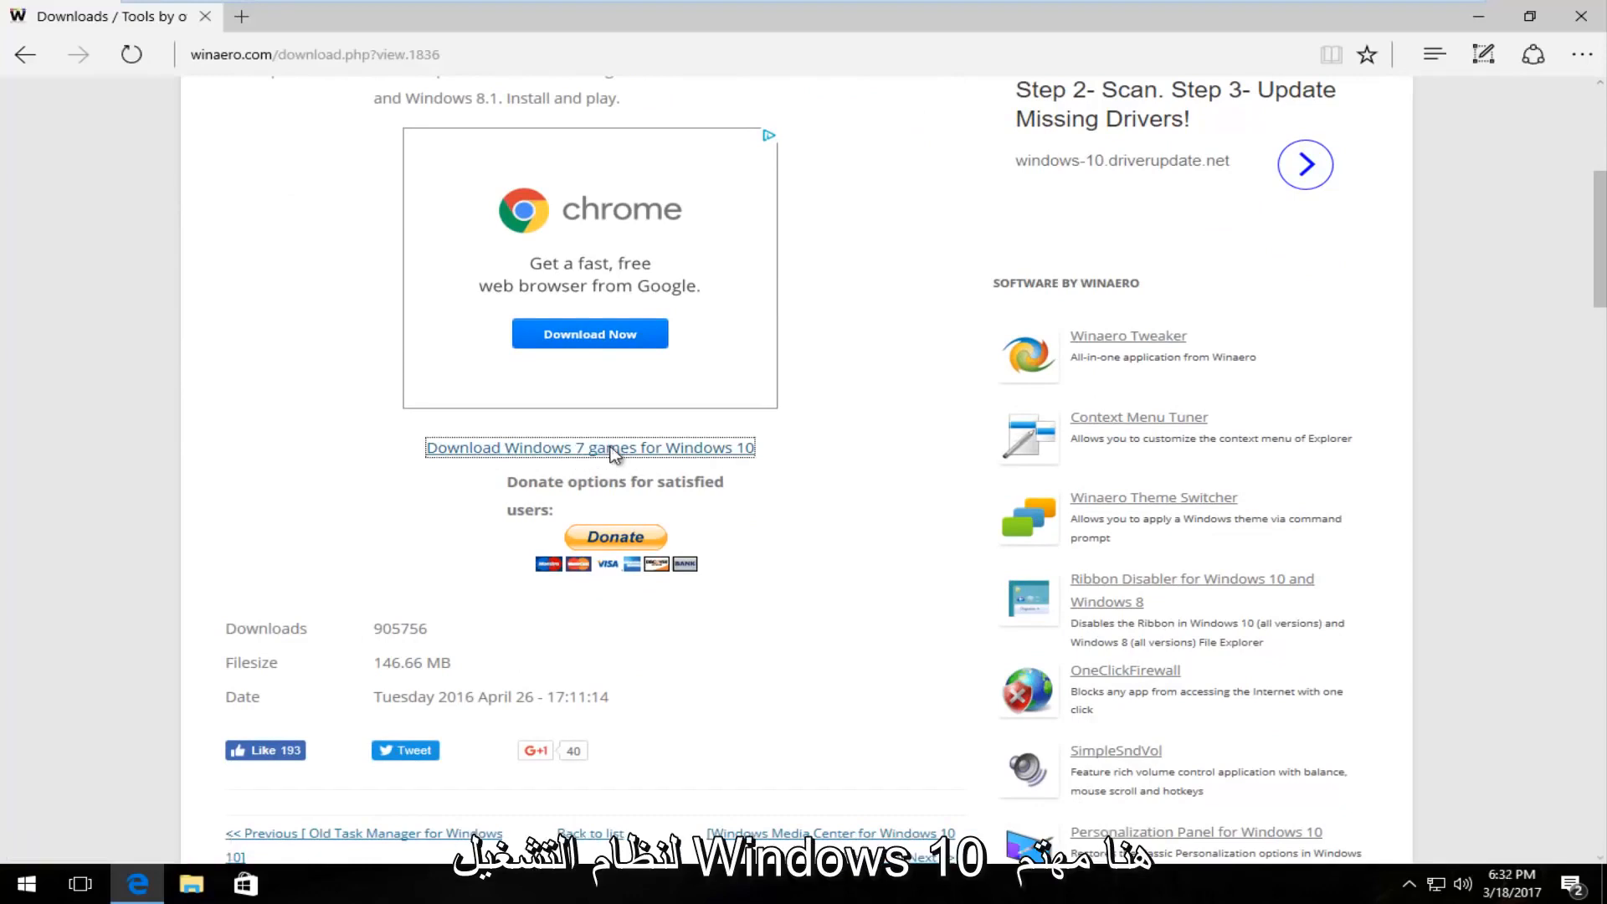
left_click(589, 448)
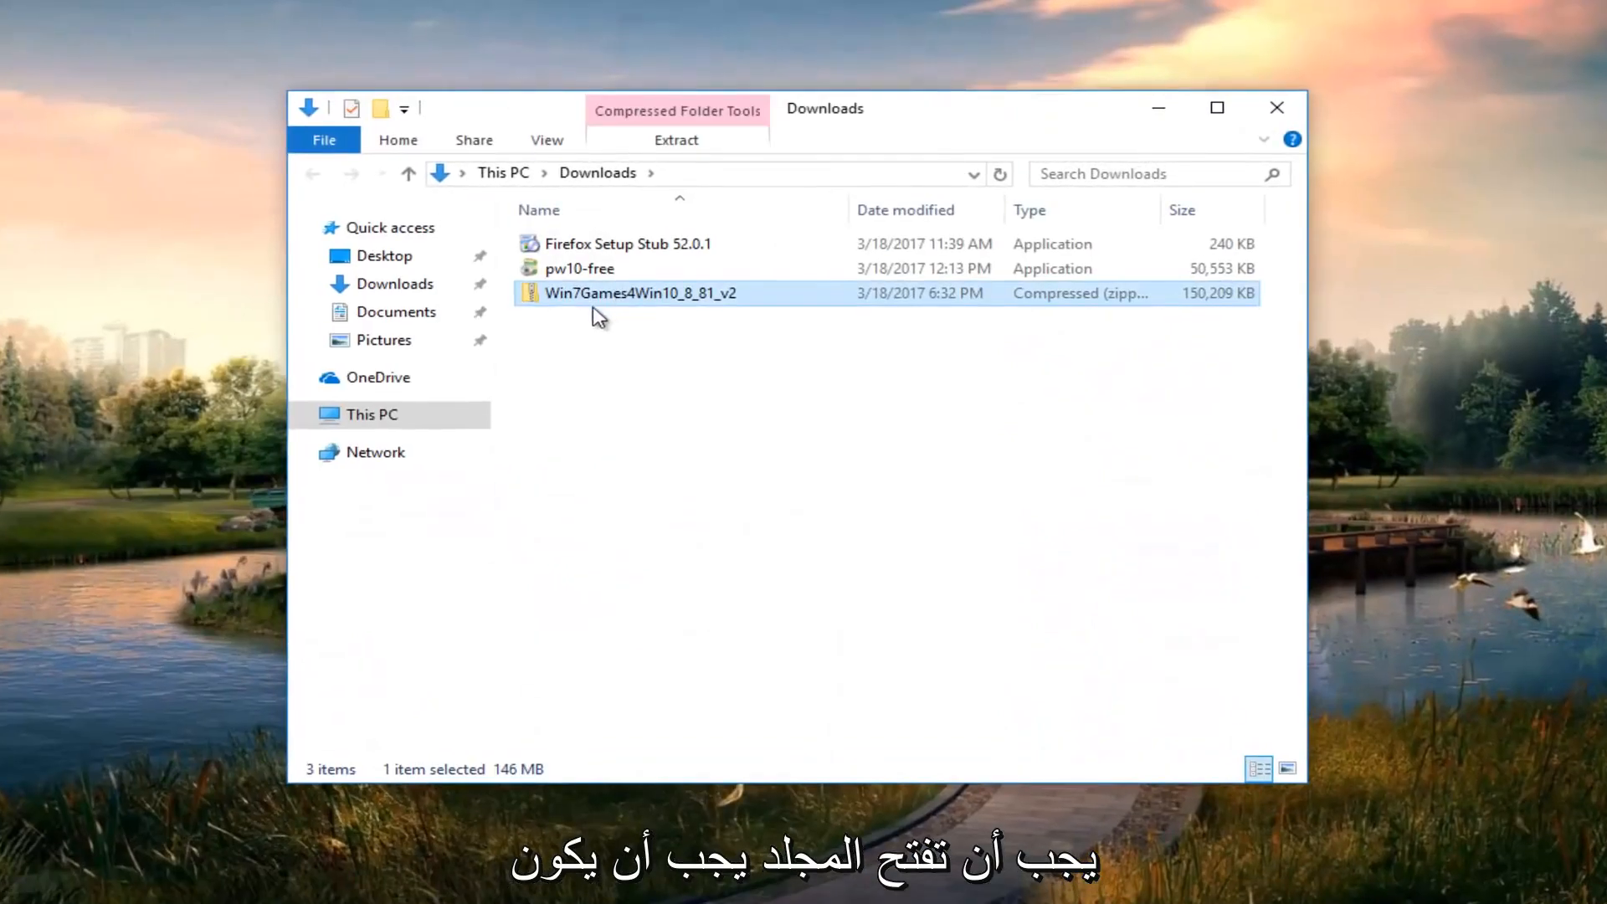
mouse_move(630, 297)
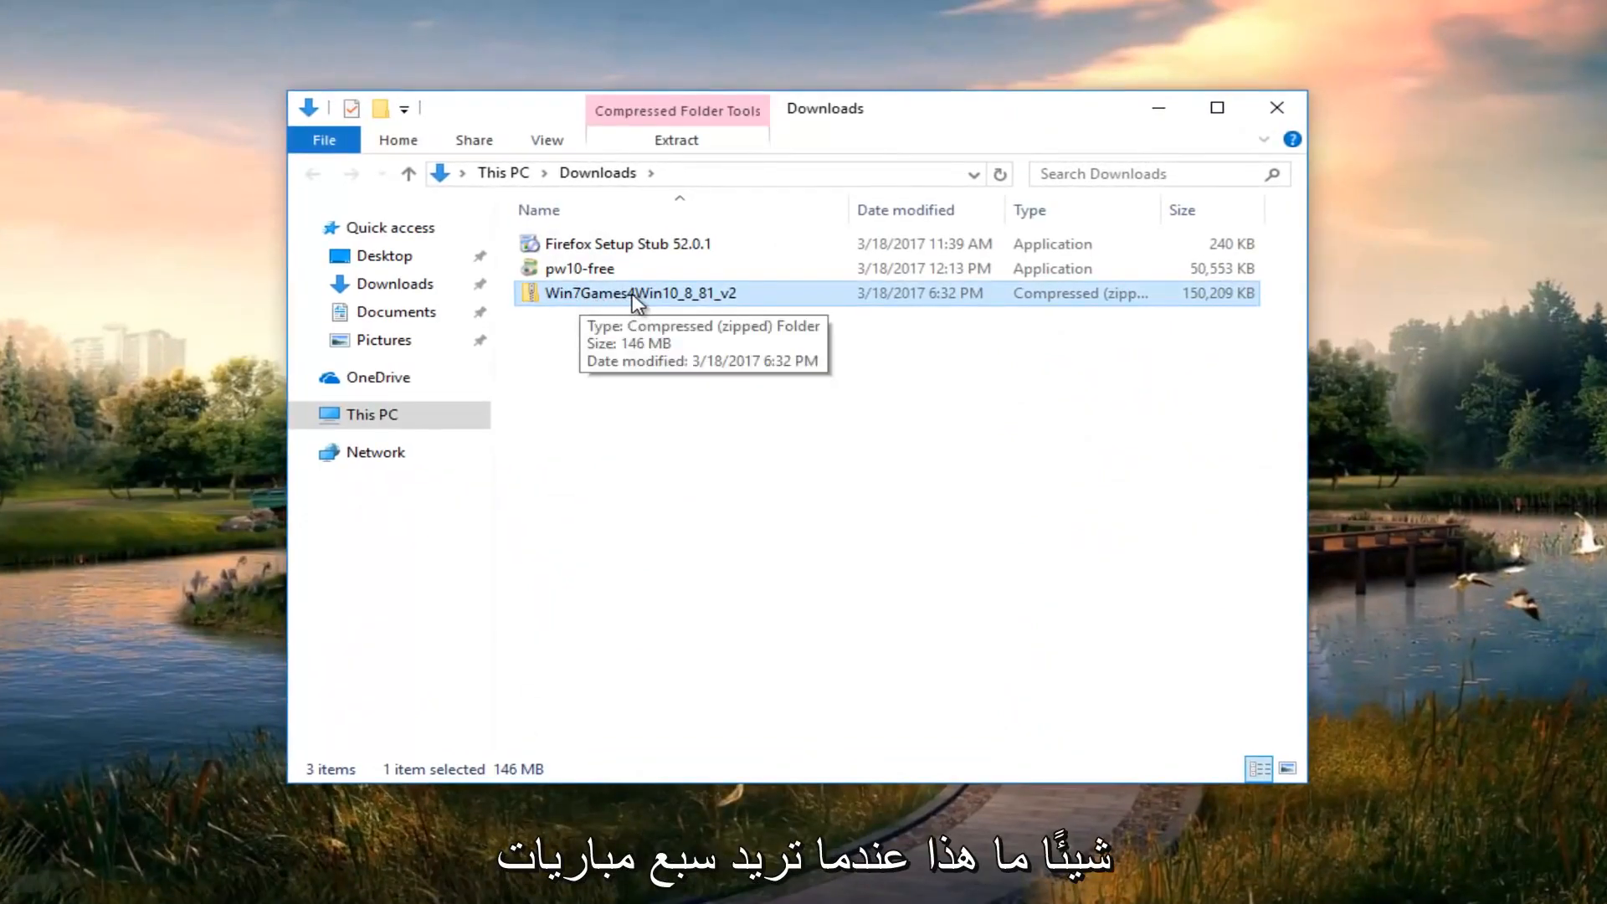
Open the Win7Games4Win10_8_81_v2 ZIP and run its games setup without extracting.
double_click(639, 293)
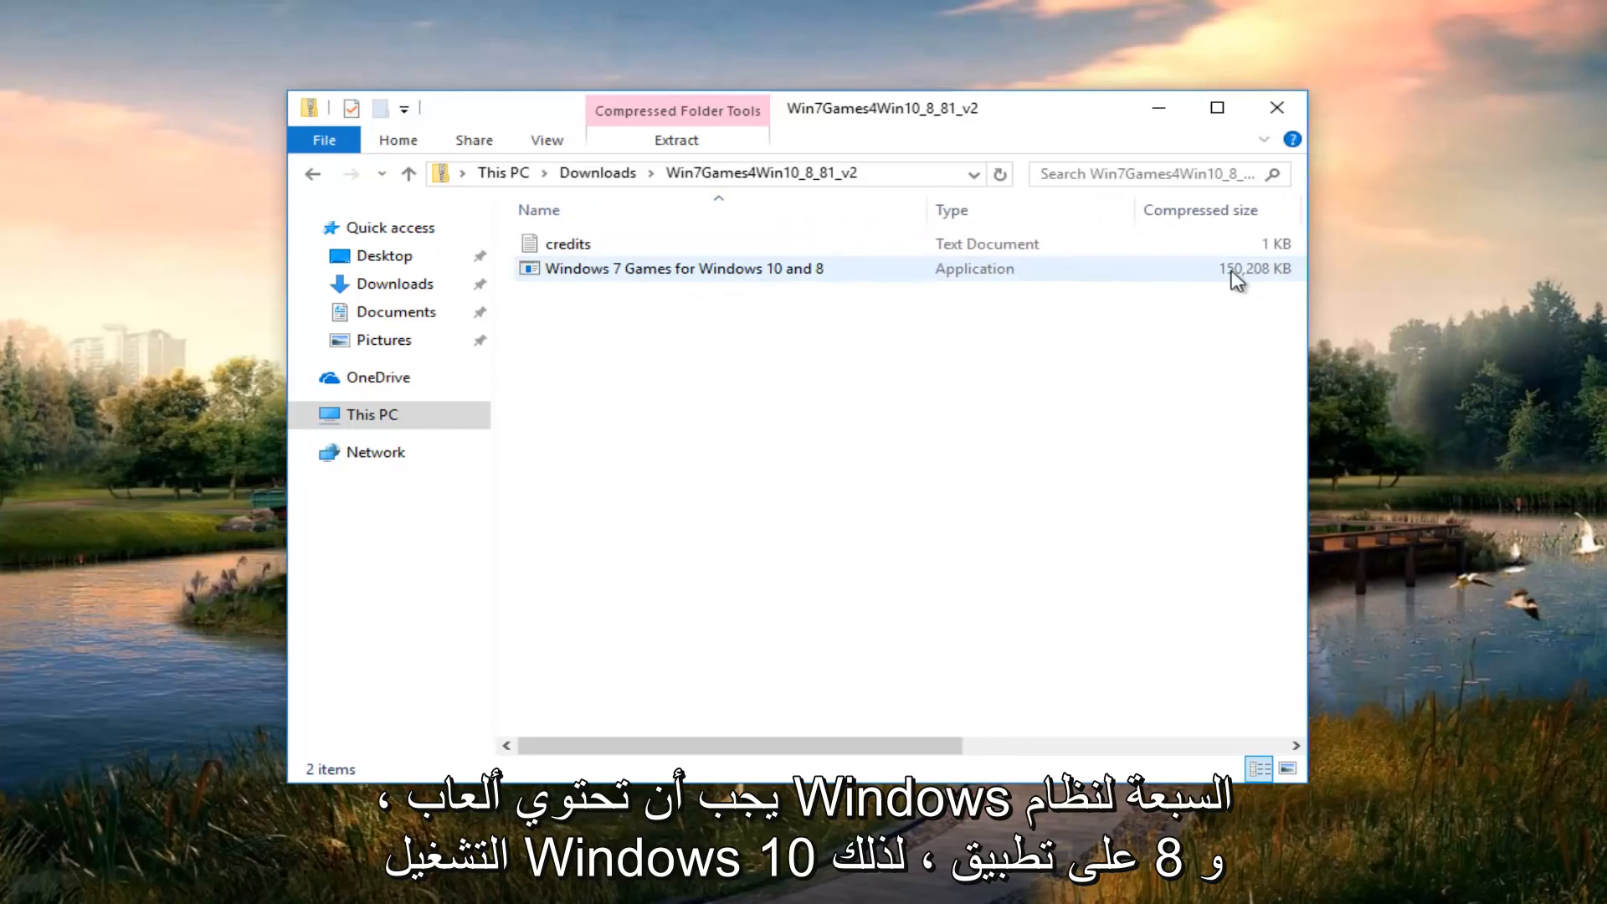
double_click(684, 269)
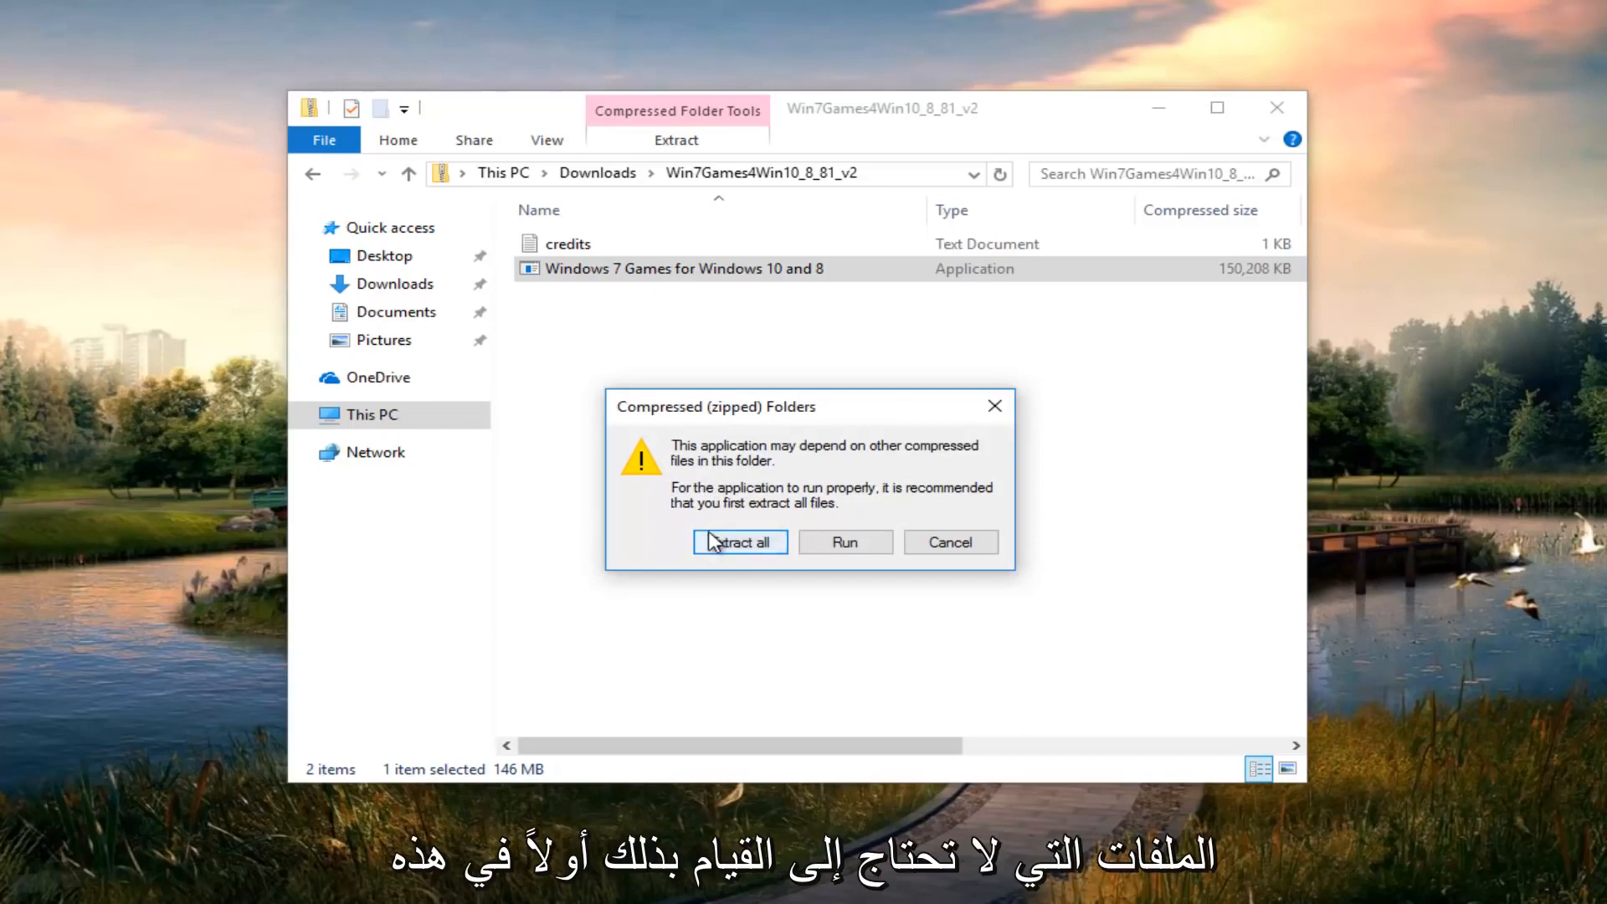
left_click(844, 542)
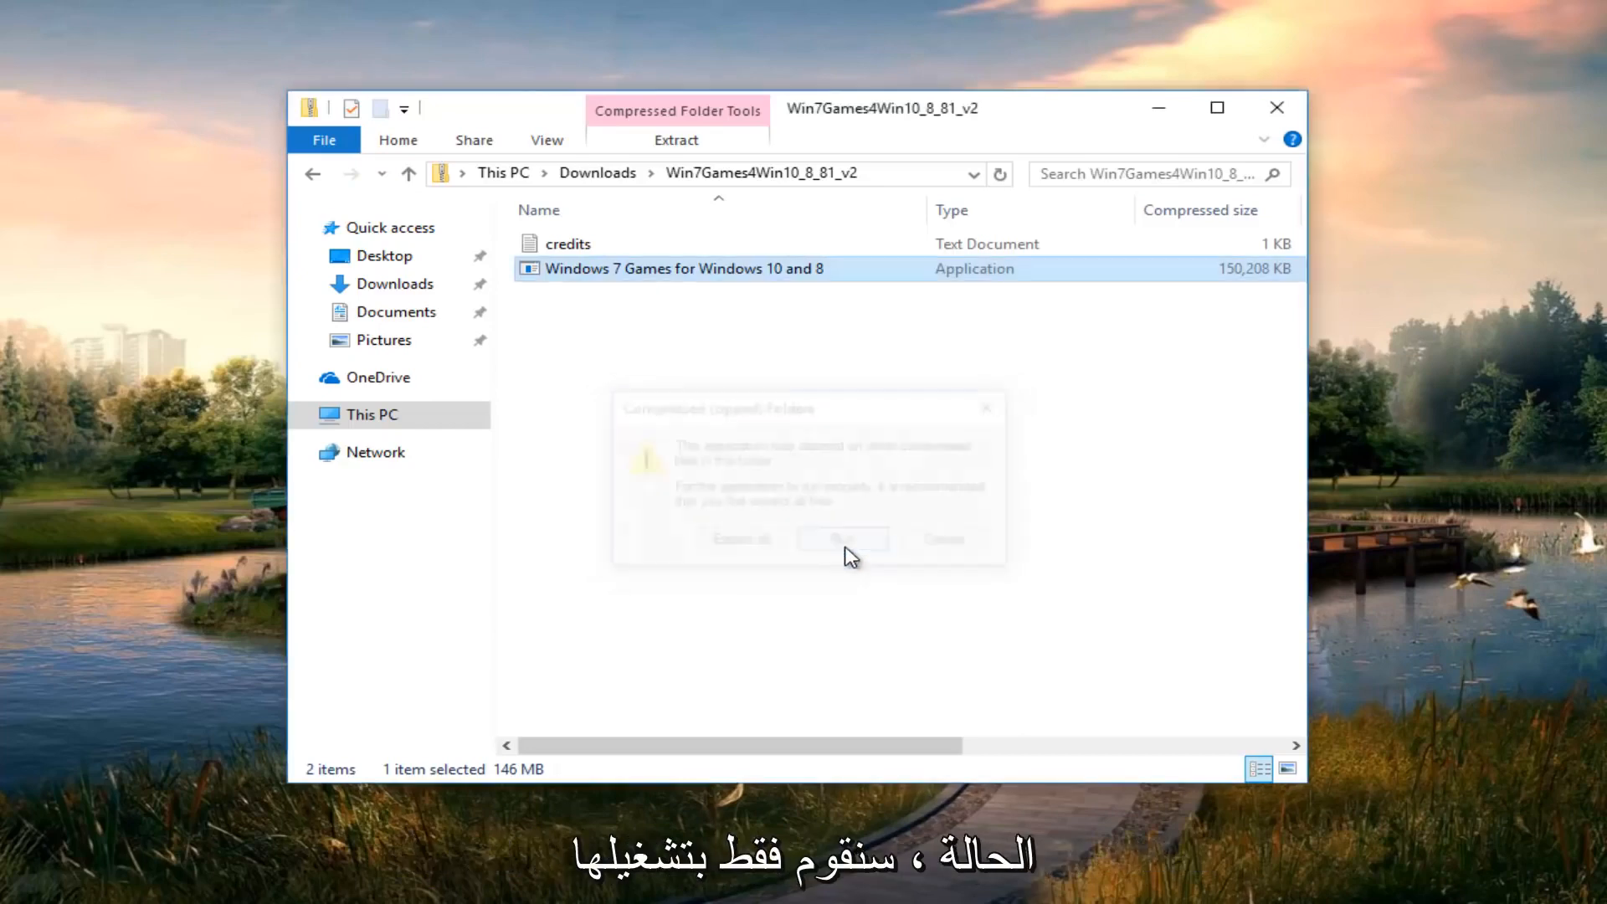
left_click(840, 540)
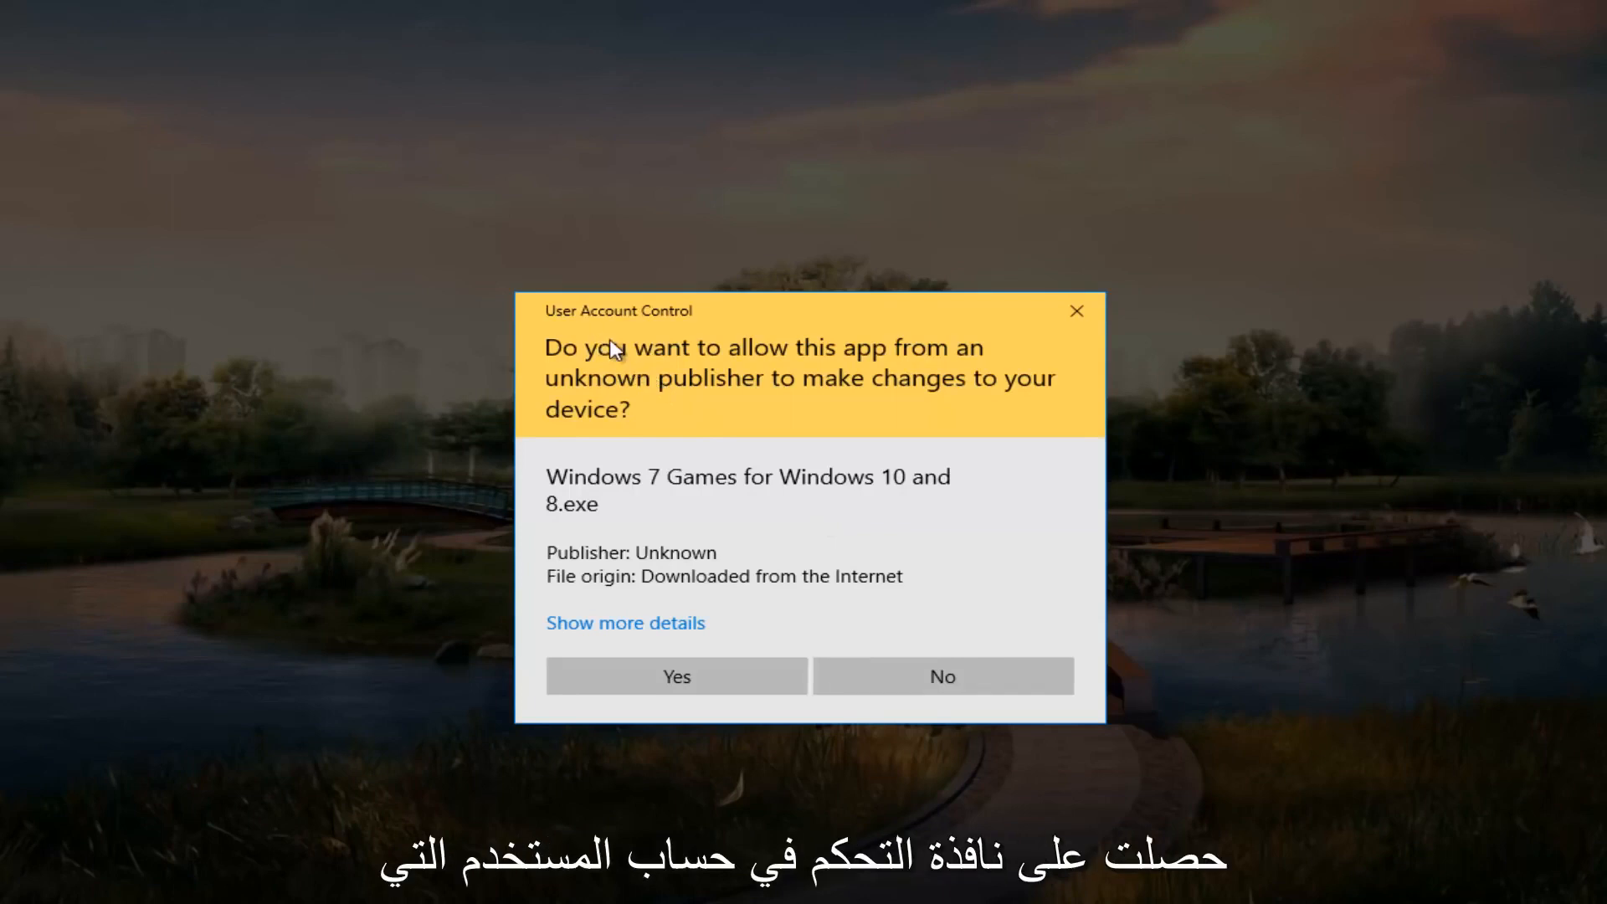
mouse_move(596, 385)
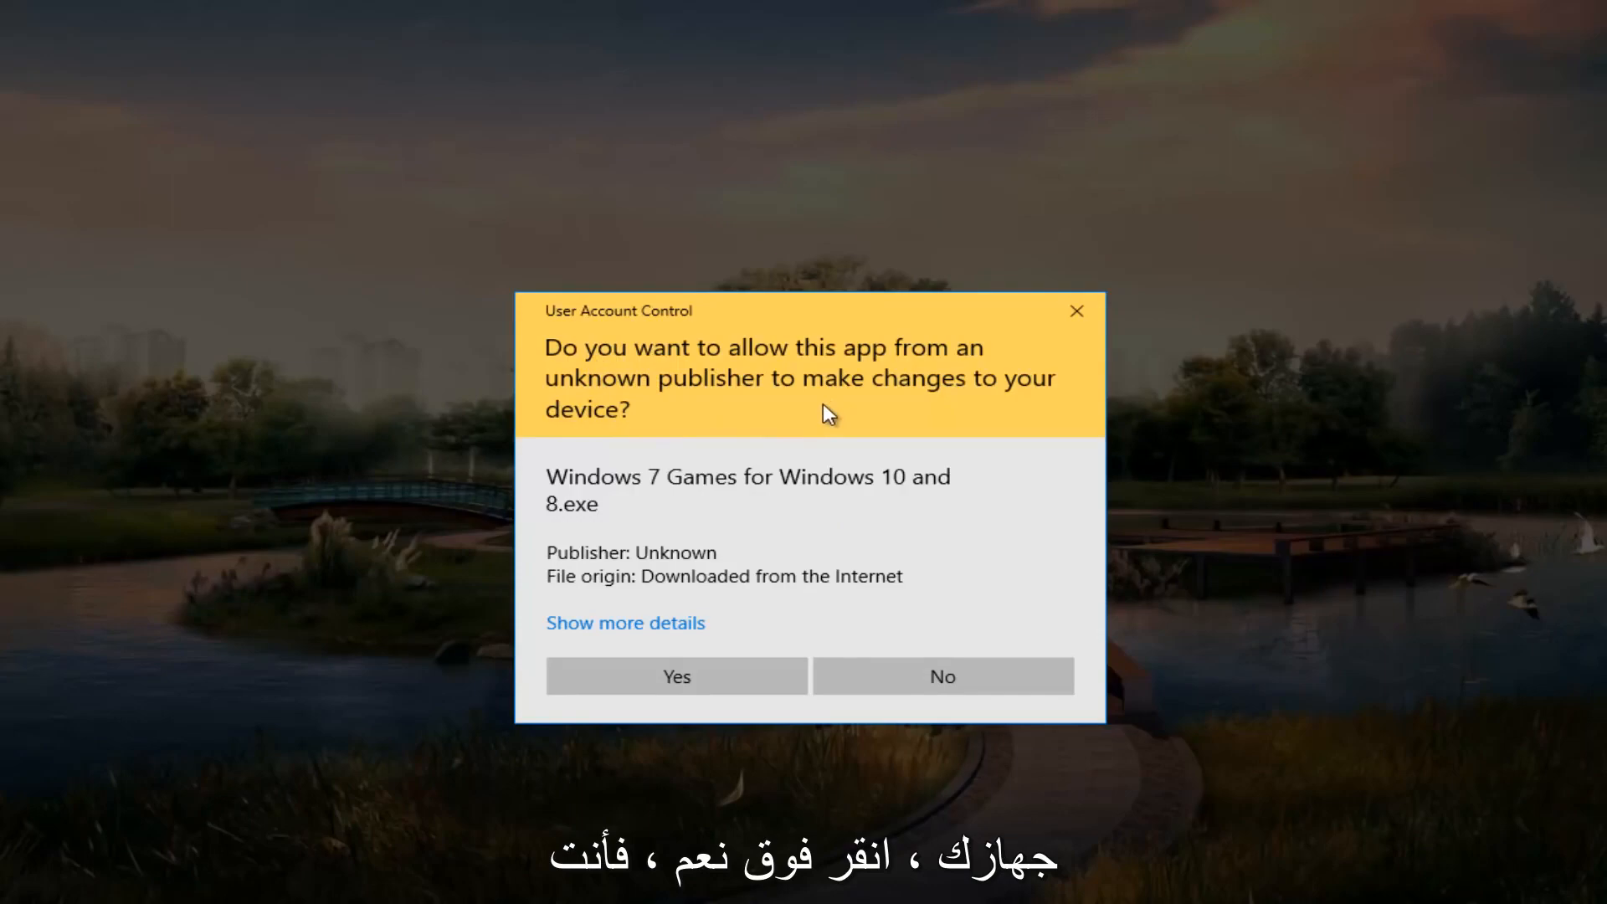
Approve the User Account Control prompt and confirm English as the installer language.
left_click(675, 675)
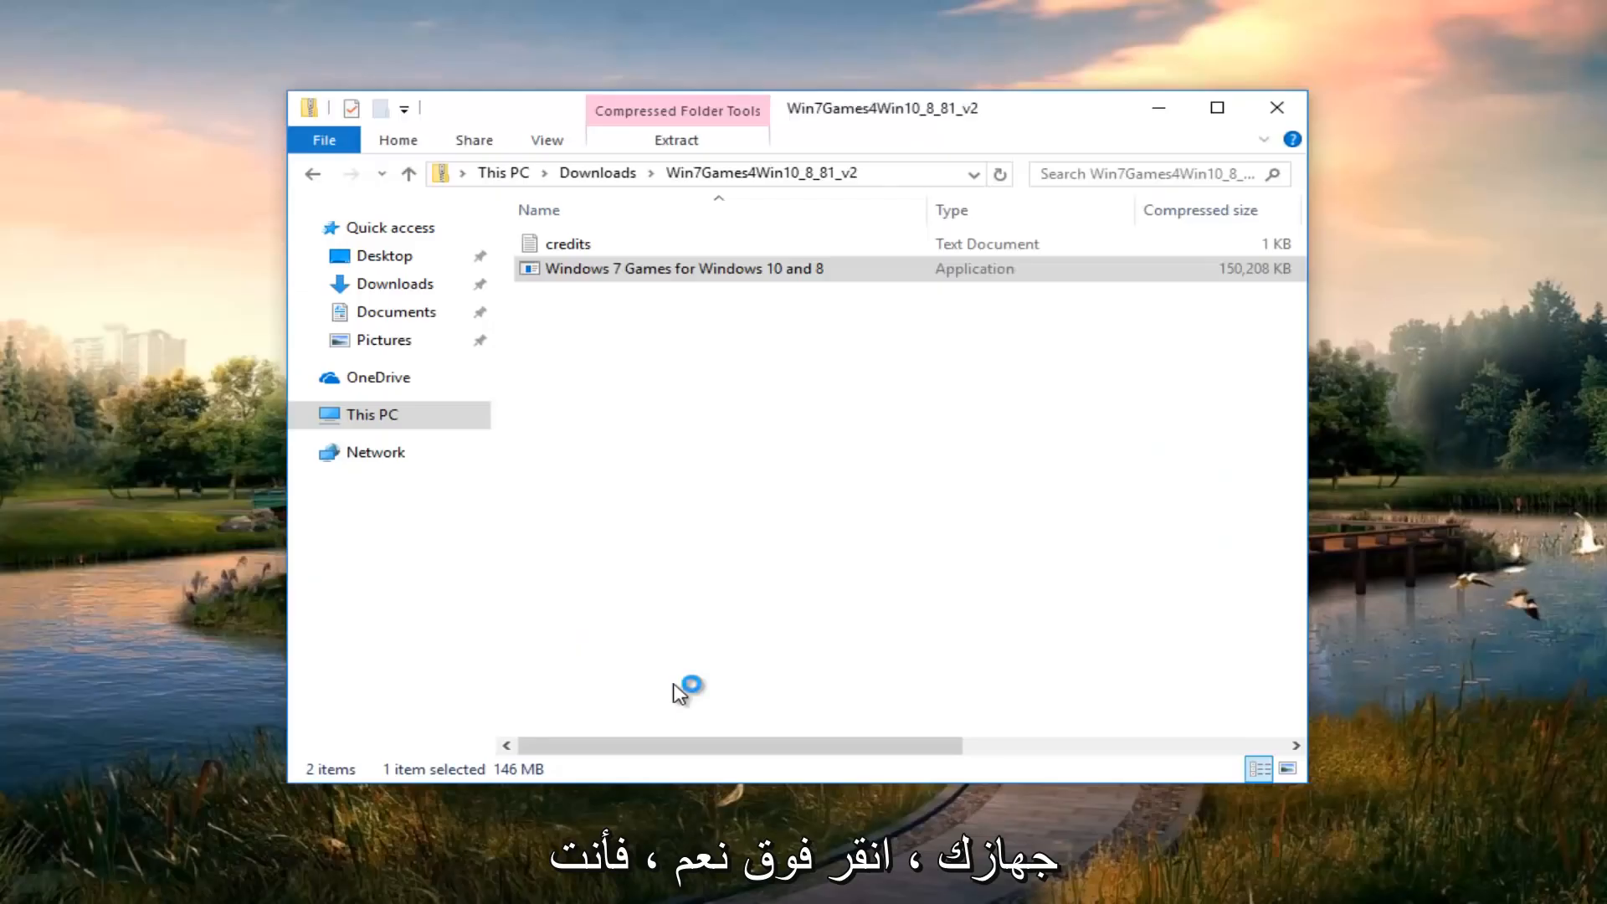
double_click(684, 268)
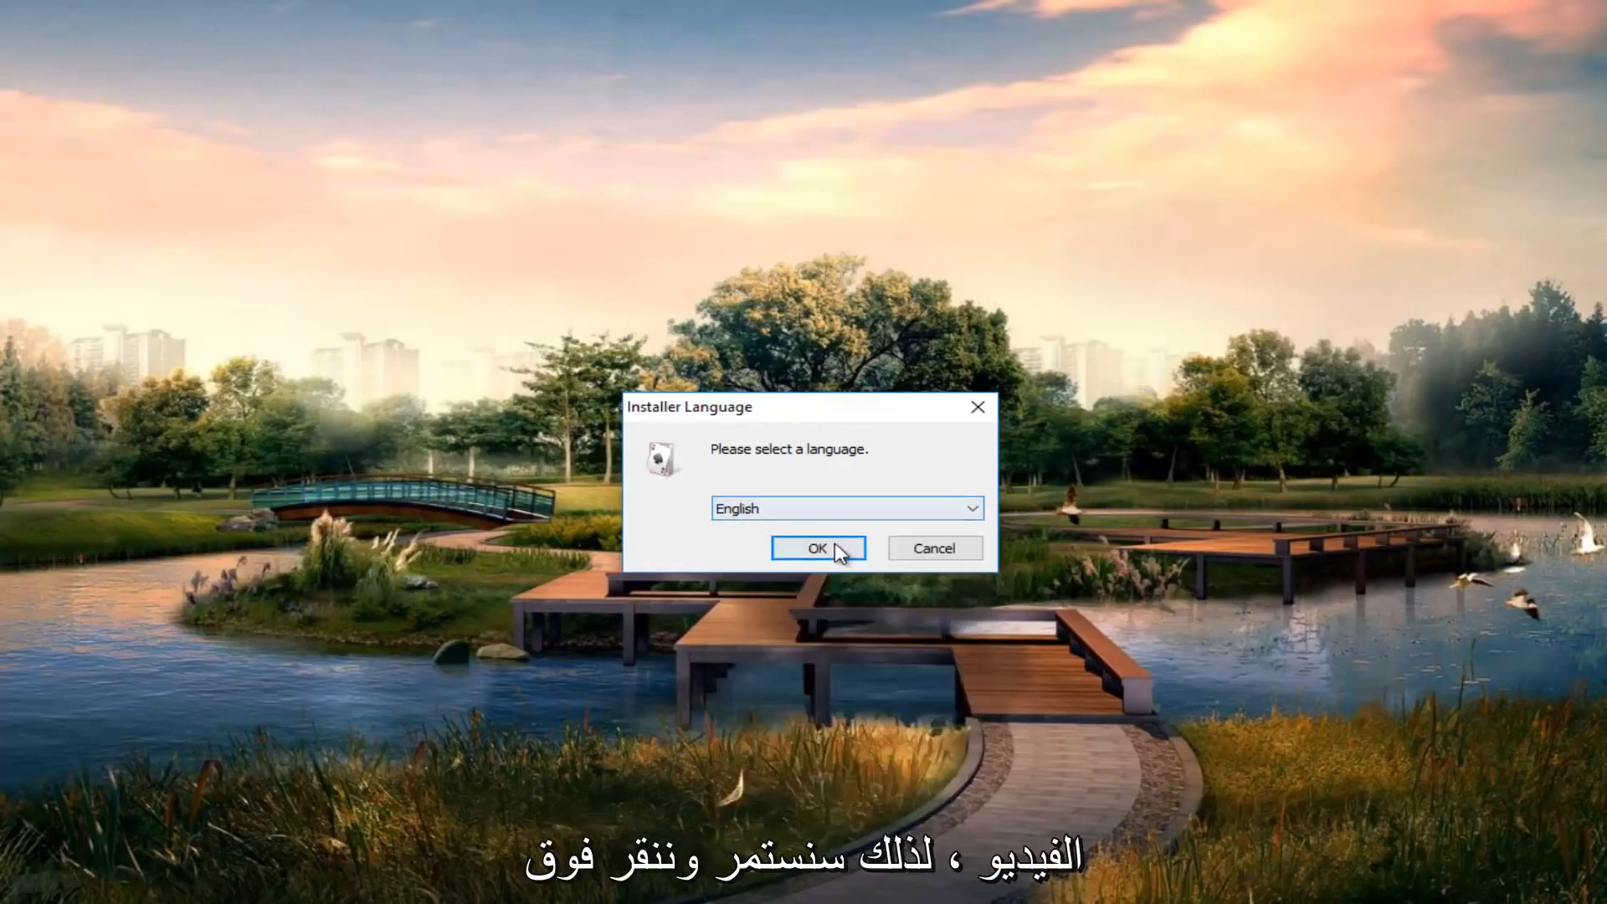
left_click(817, 548)
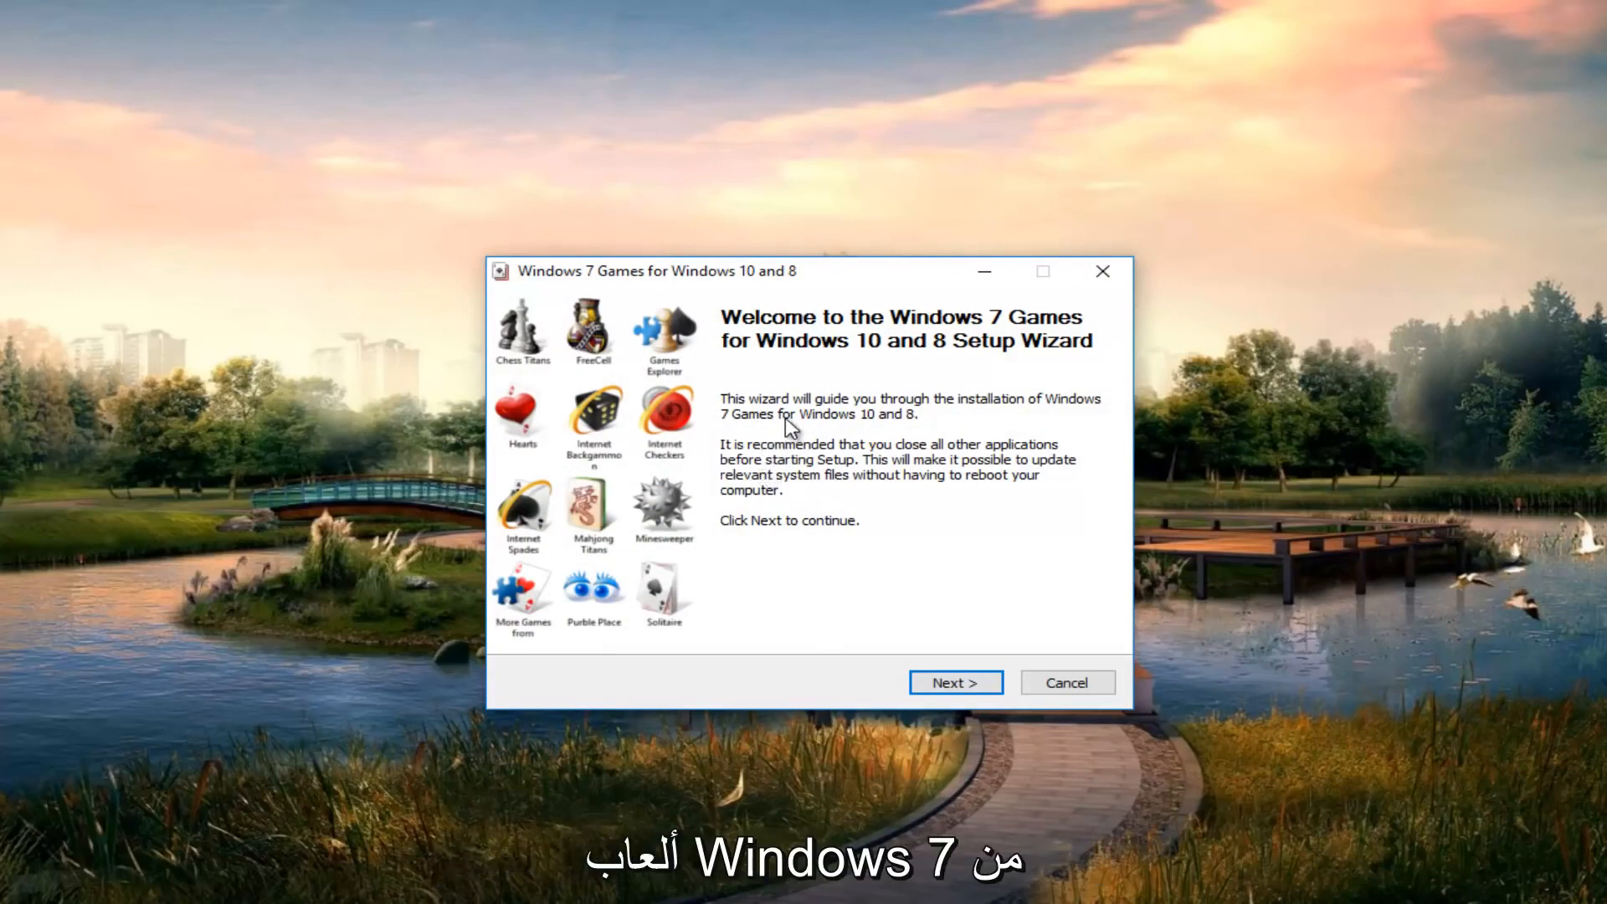
mouse_move(781, 479)
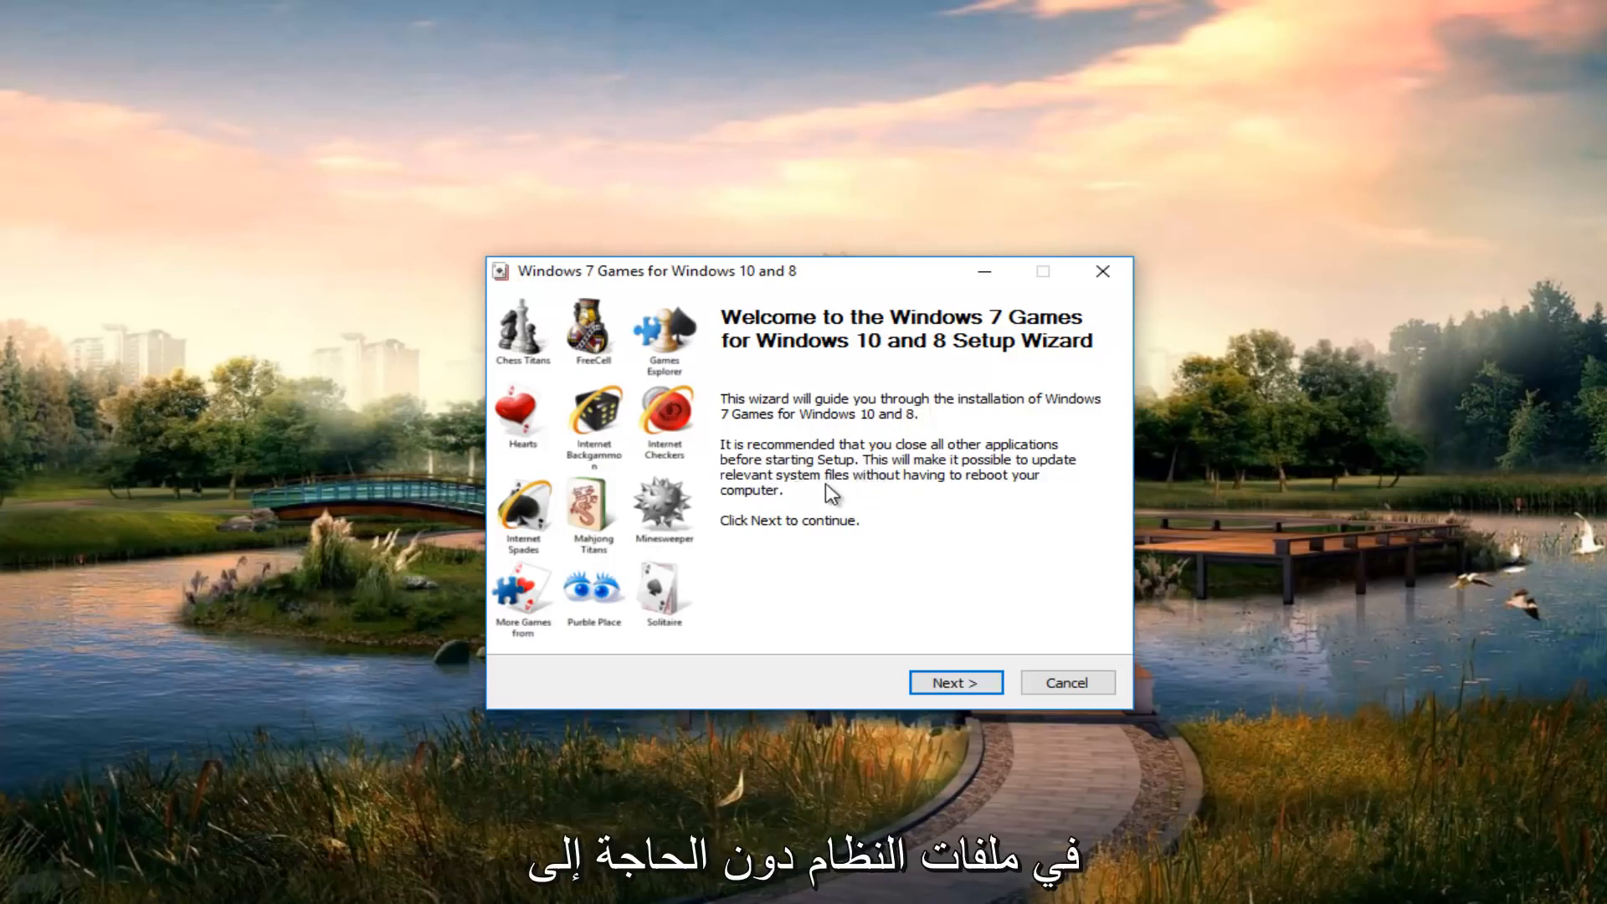
mouse_move(851, 635)
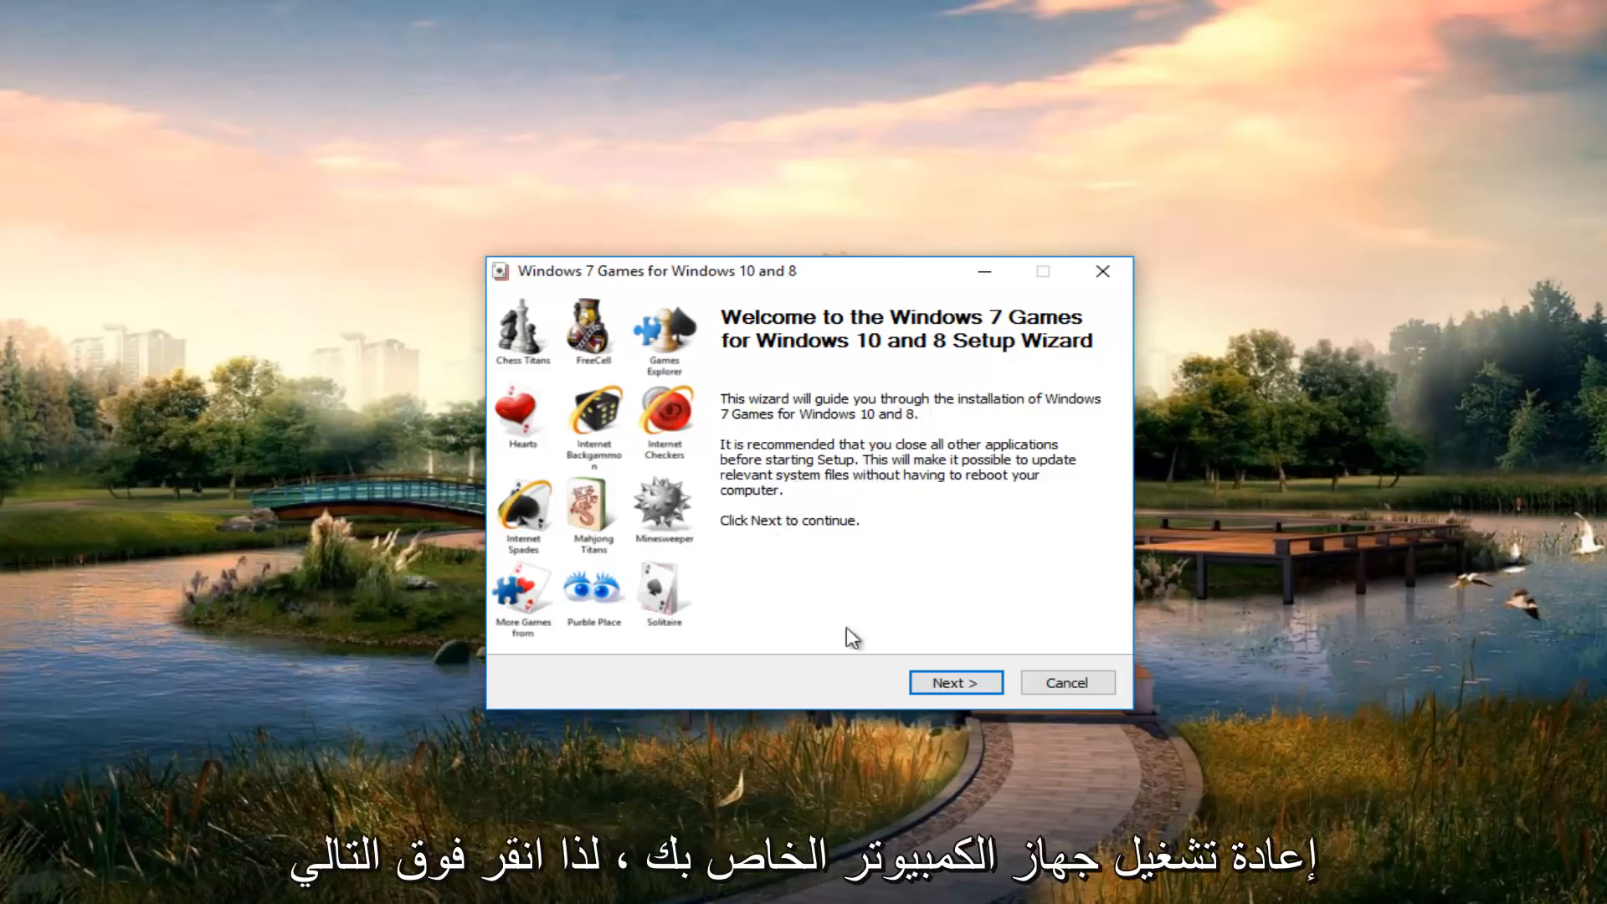
Move past the welcome page and install the selected Windows 7 games.
left_click(955, 683)
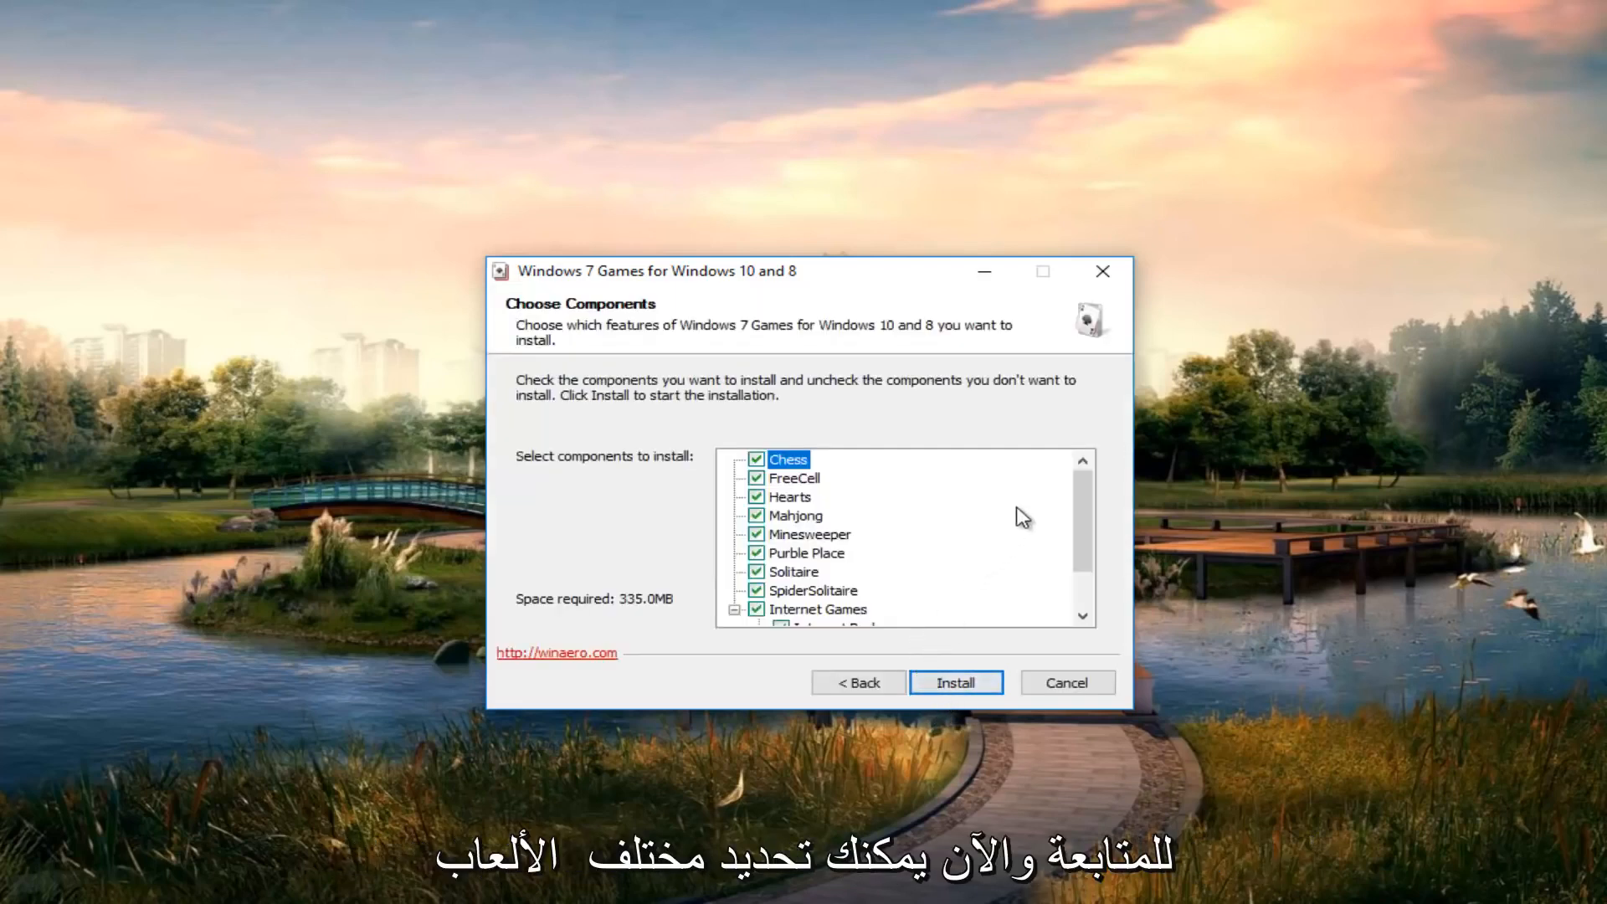
scroll("down", 3)
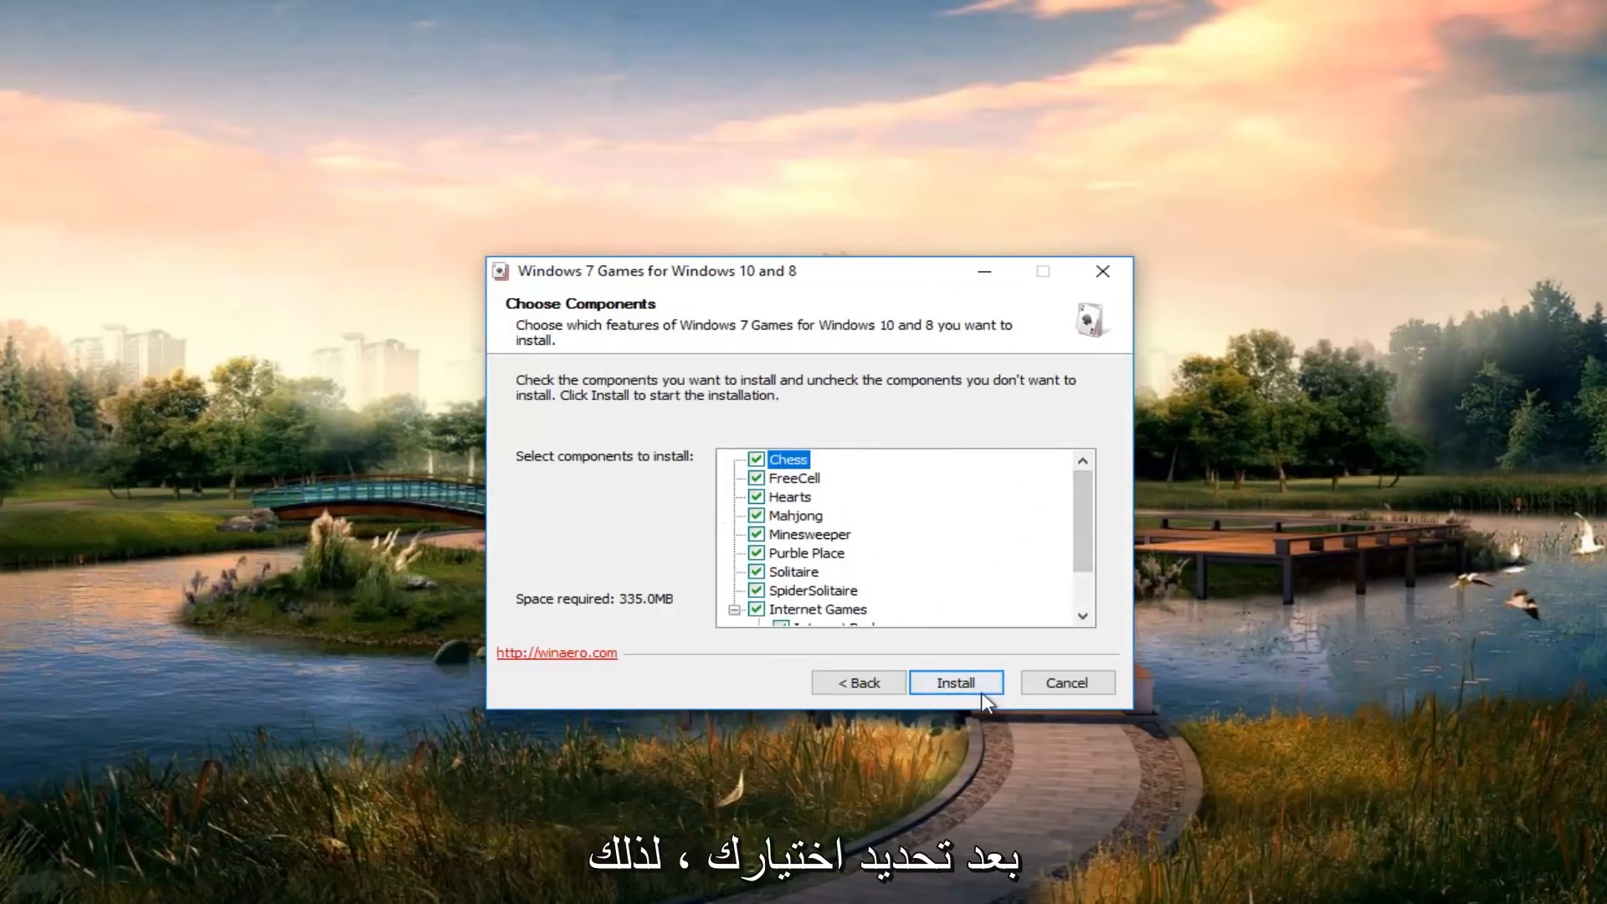
left_click(954, 683)
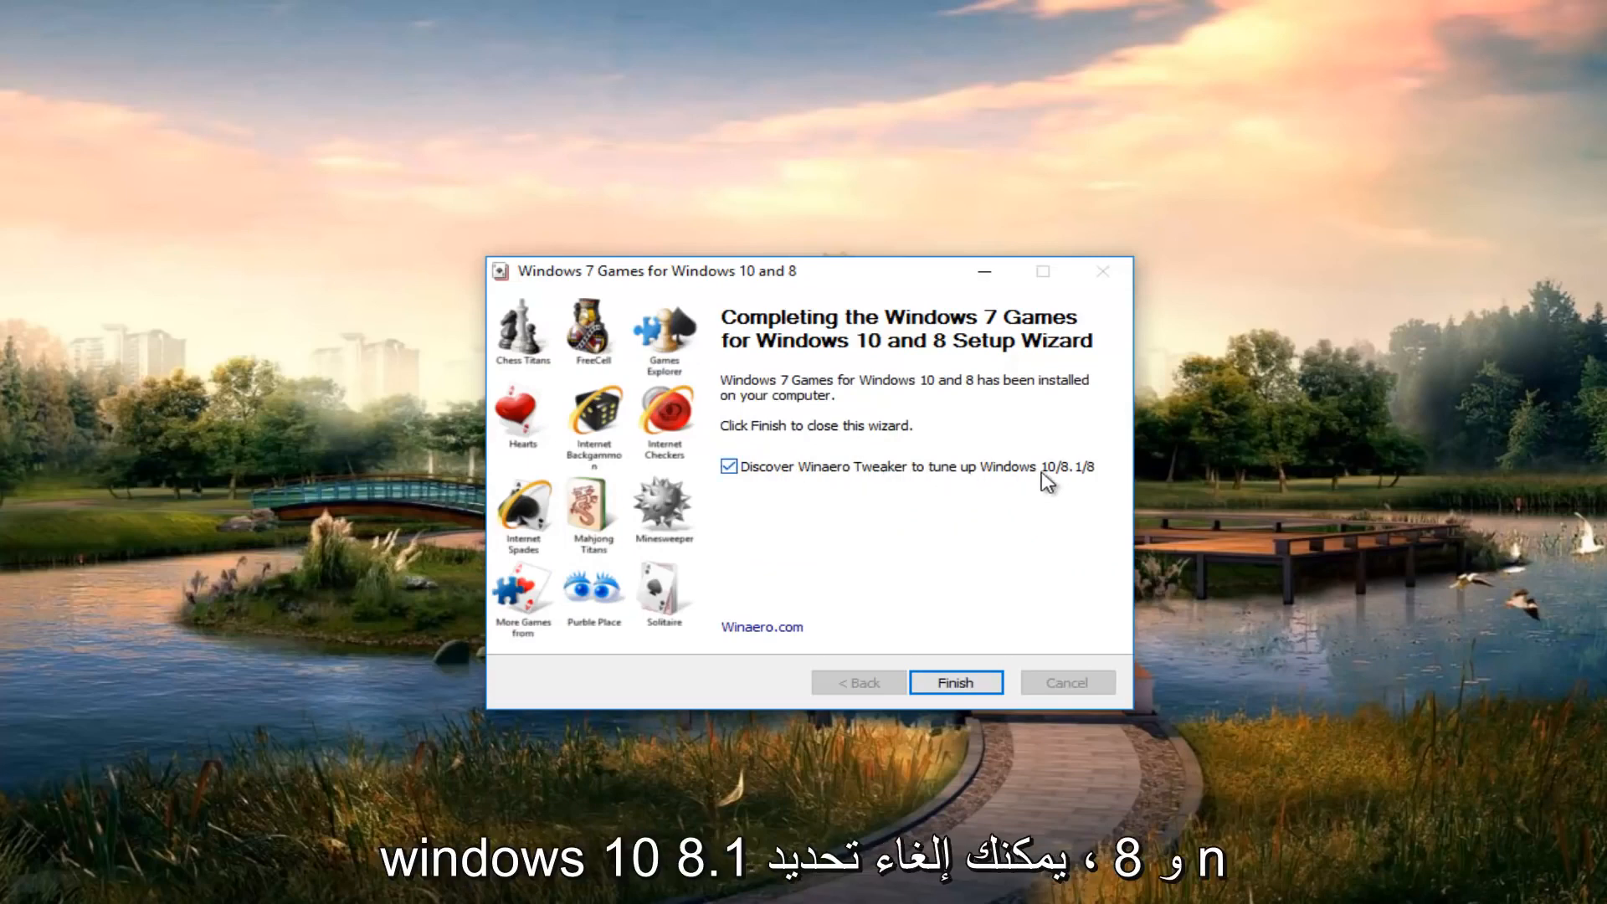
Uncheck 'Discover Winaero Tweaker' and finish the setup wizard.
left_click(728, 466)
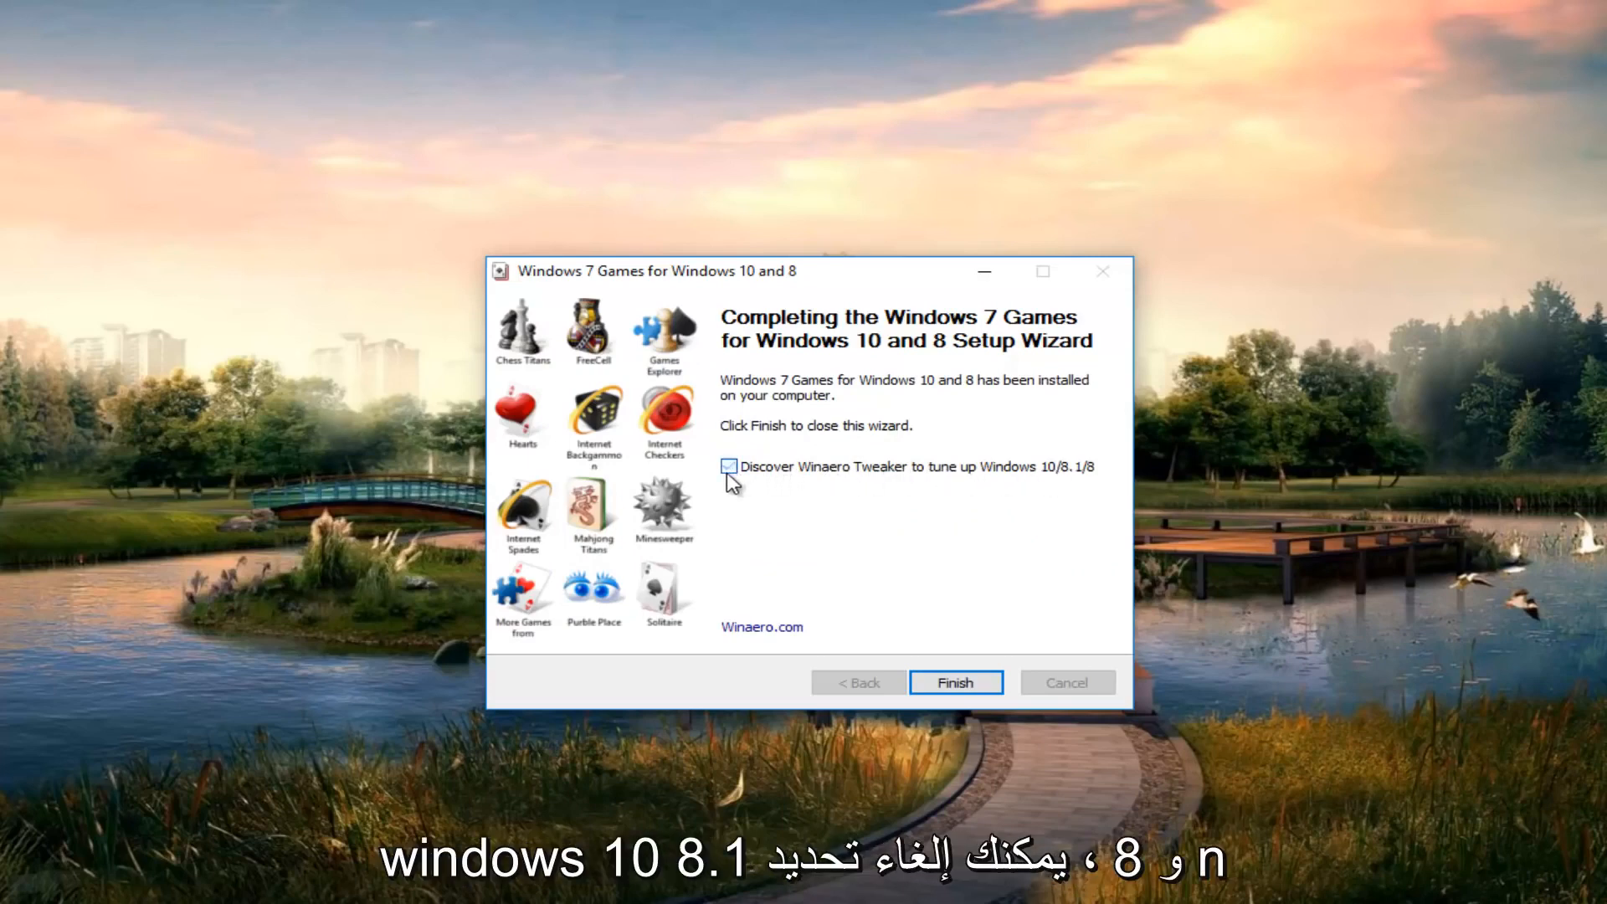
left_click(729, 466)
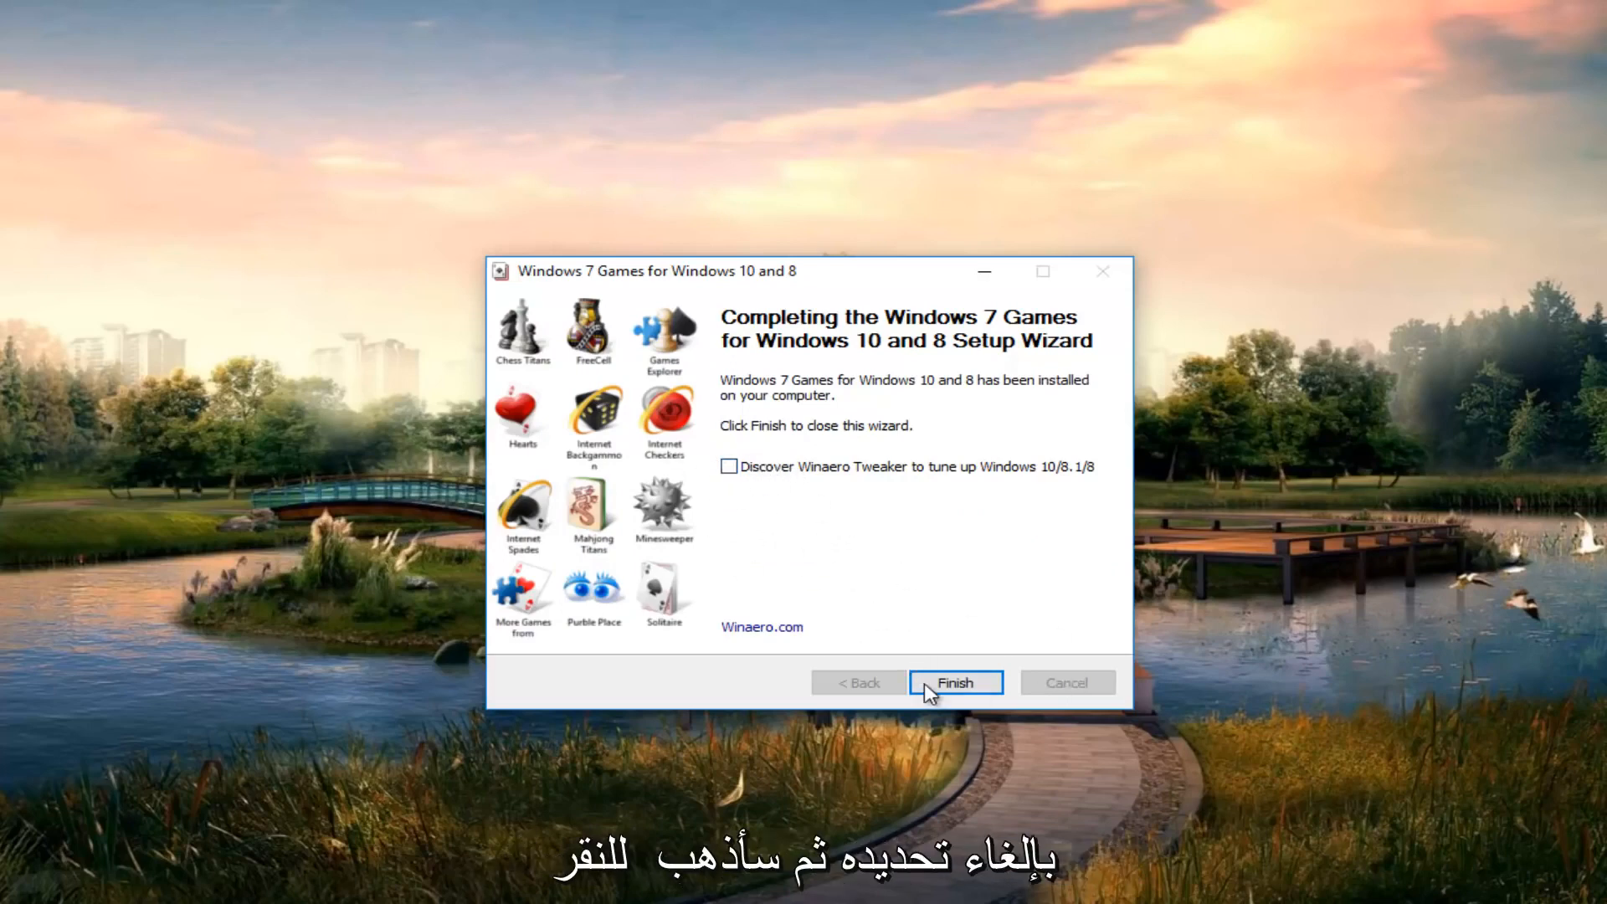
left_click(953, 683)
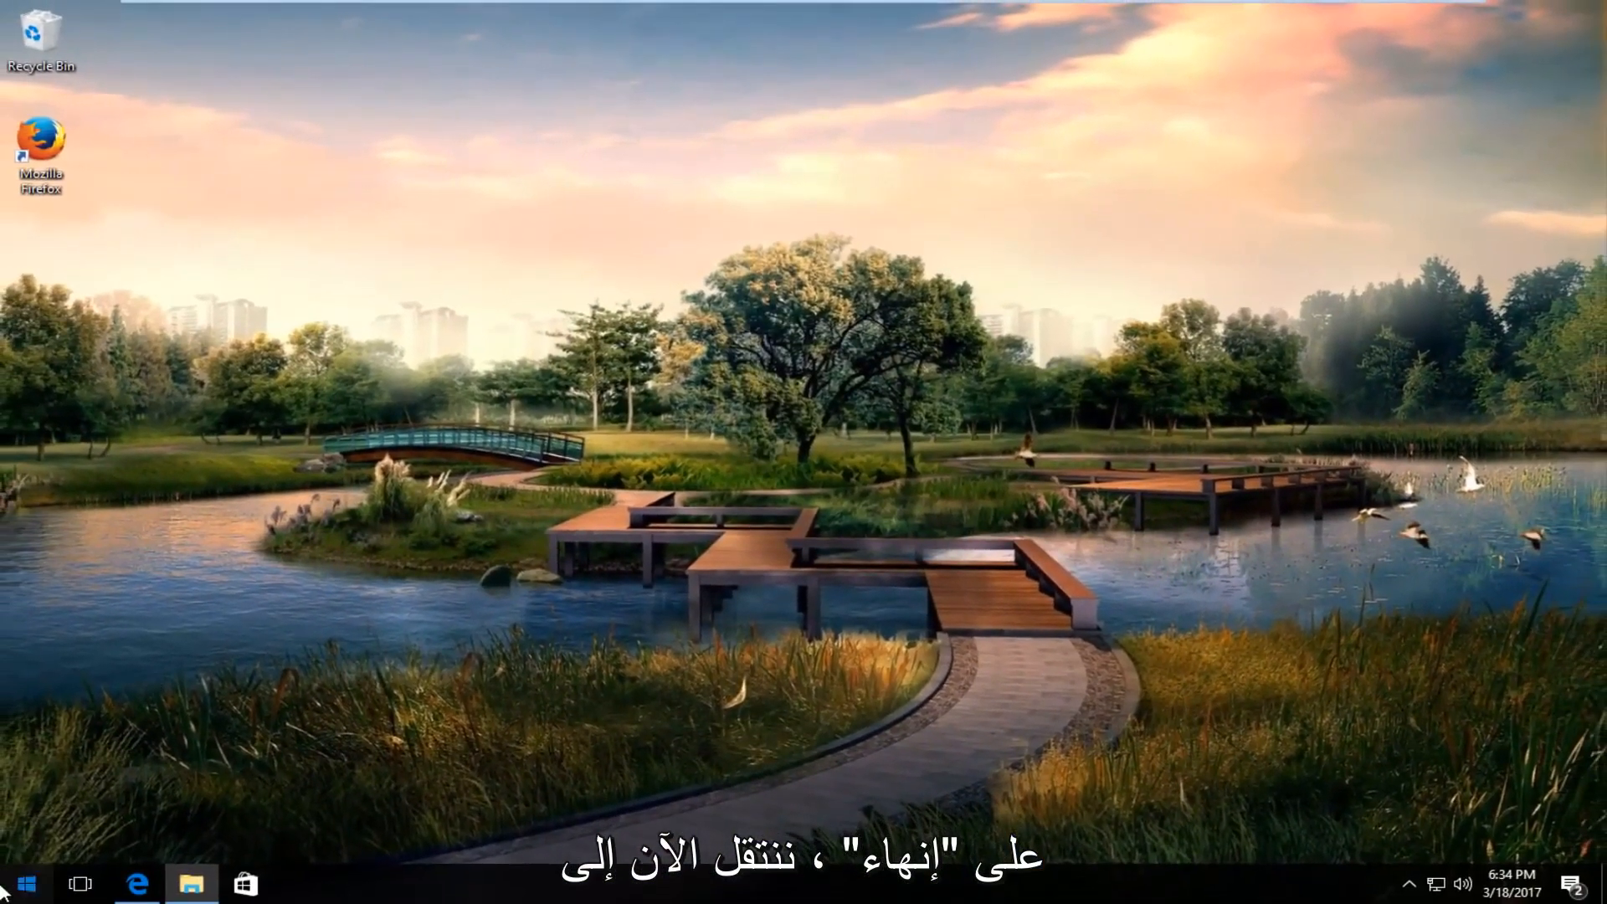
left_click(23, 883)
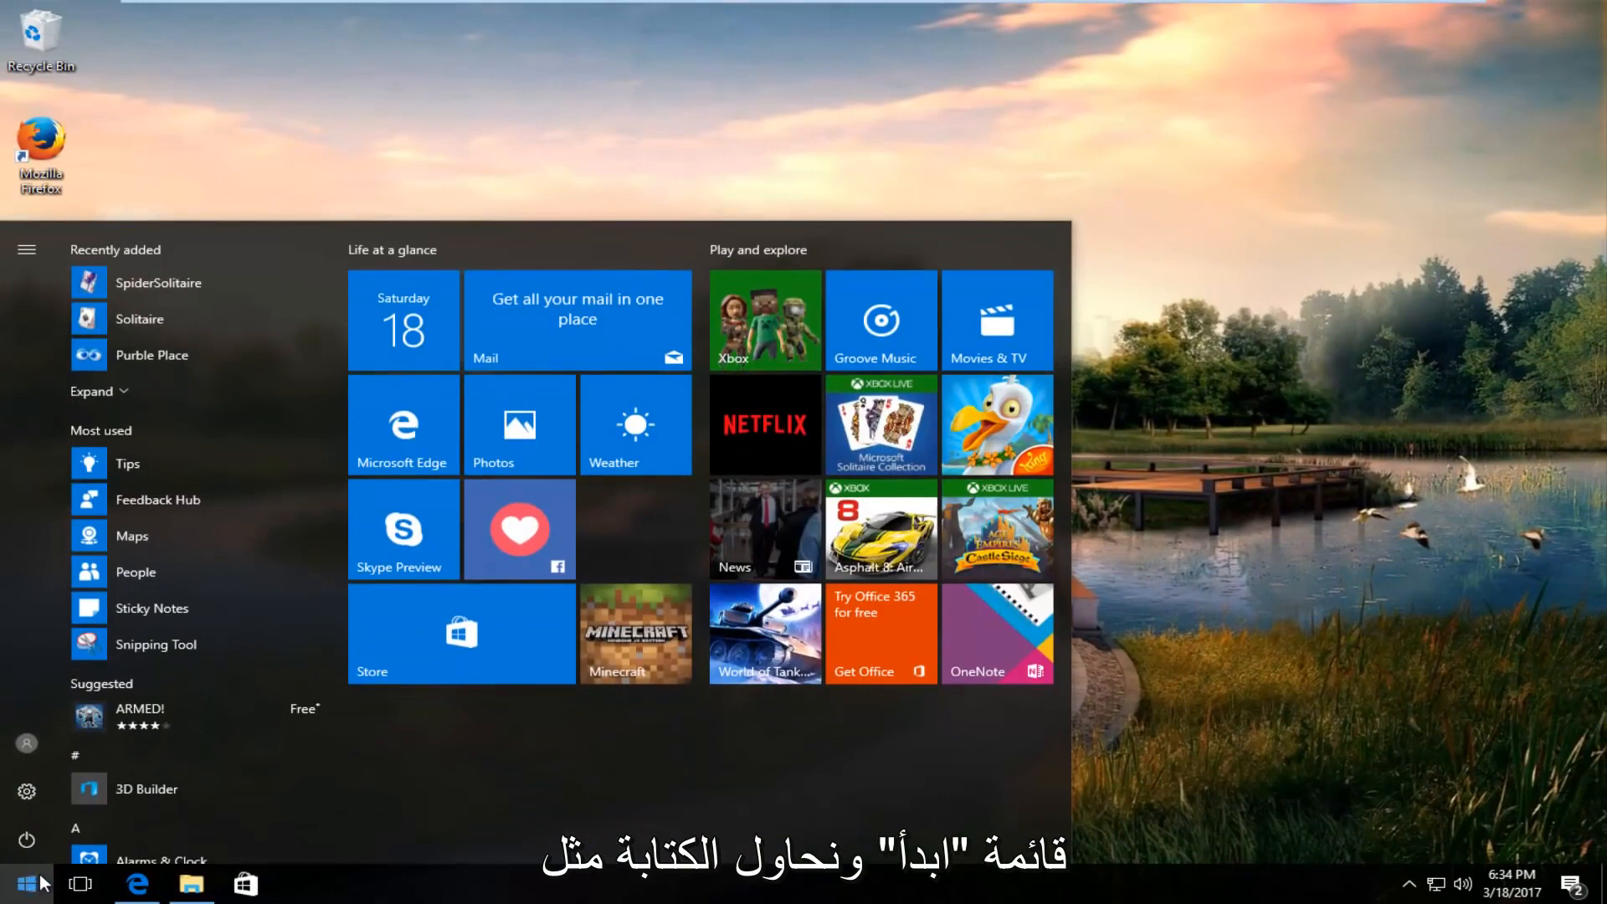
type("solita")
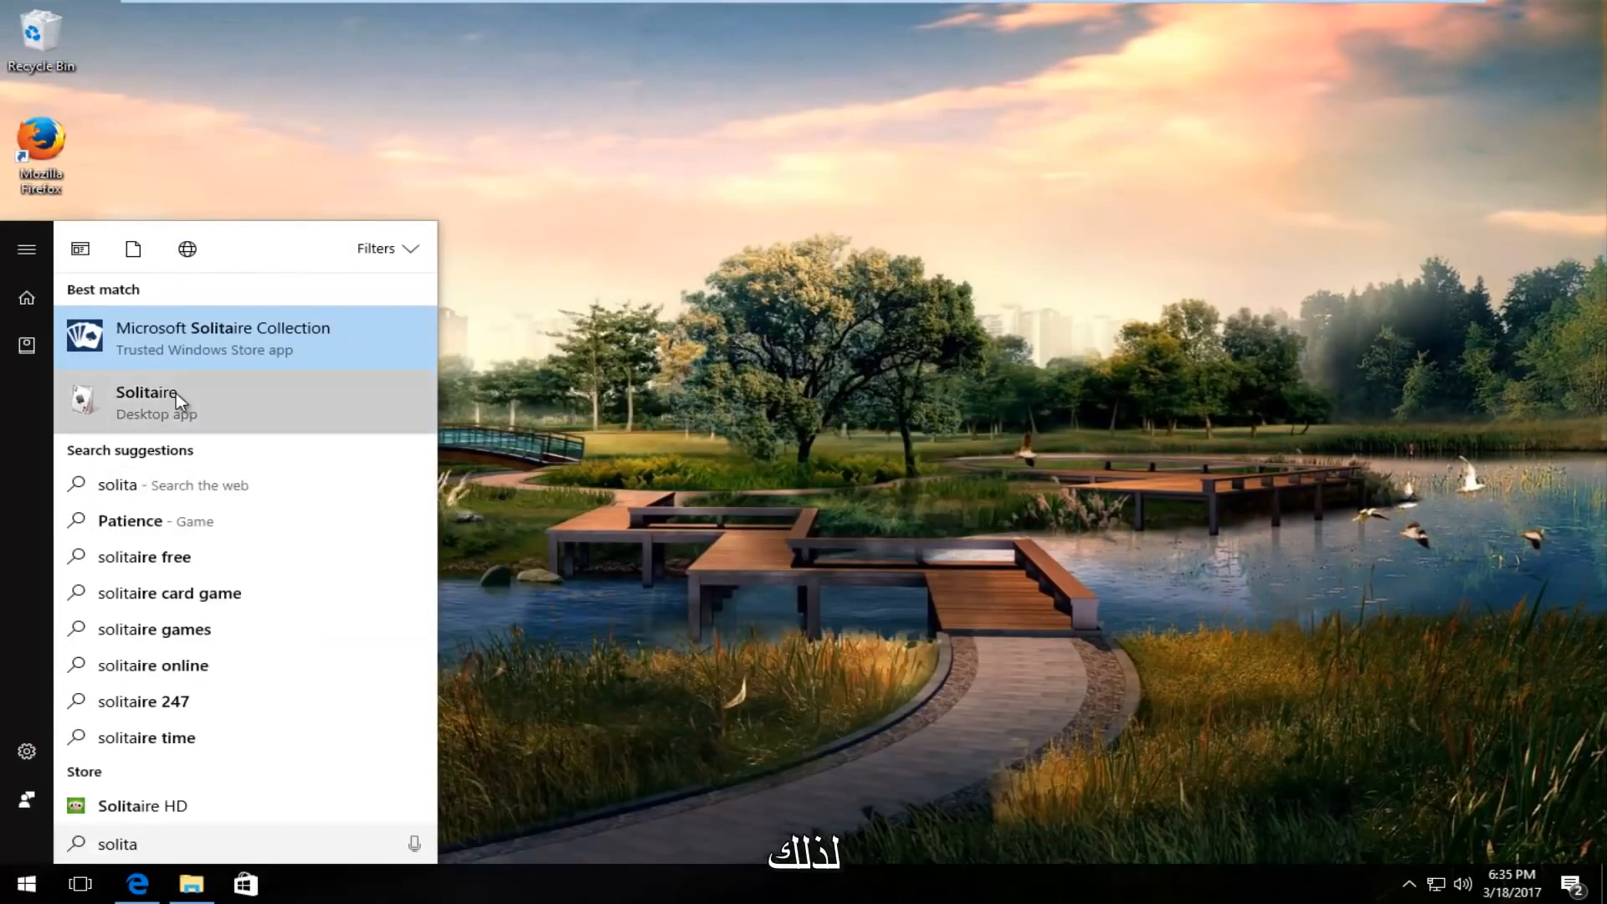
left_click(147, 402)
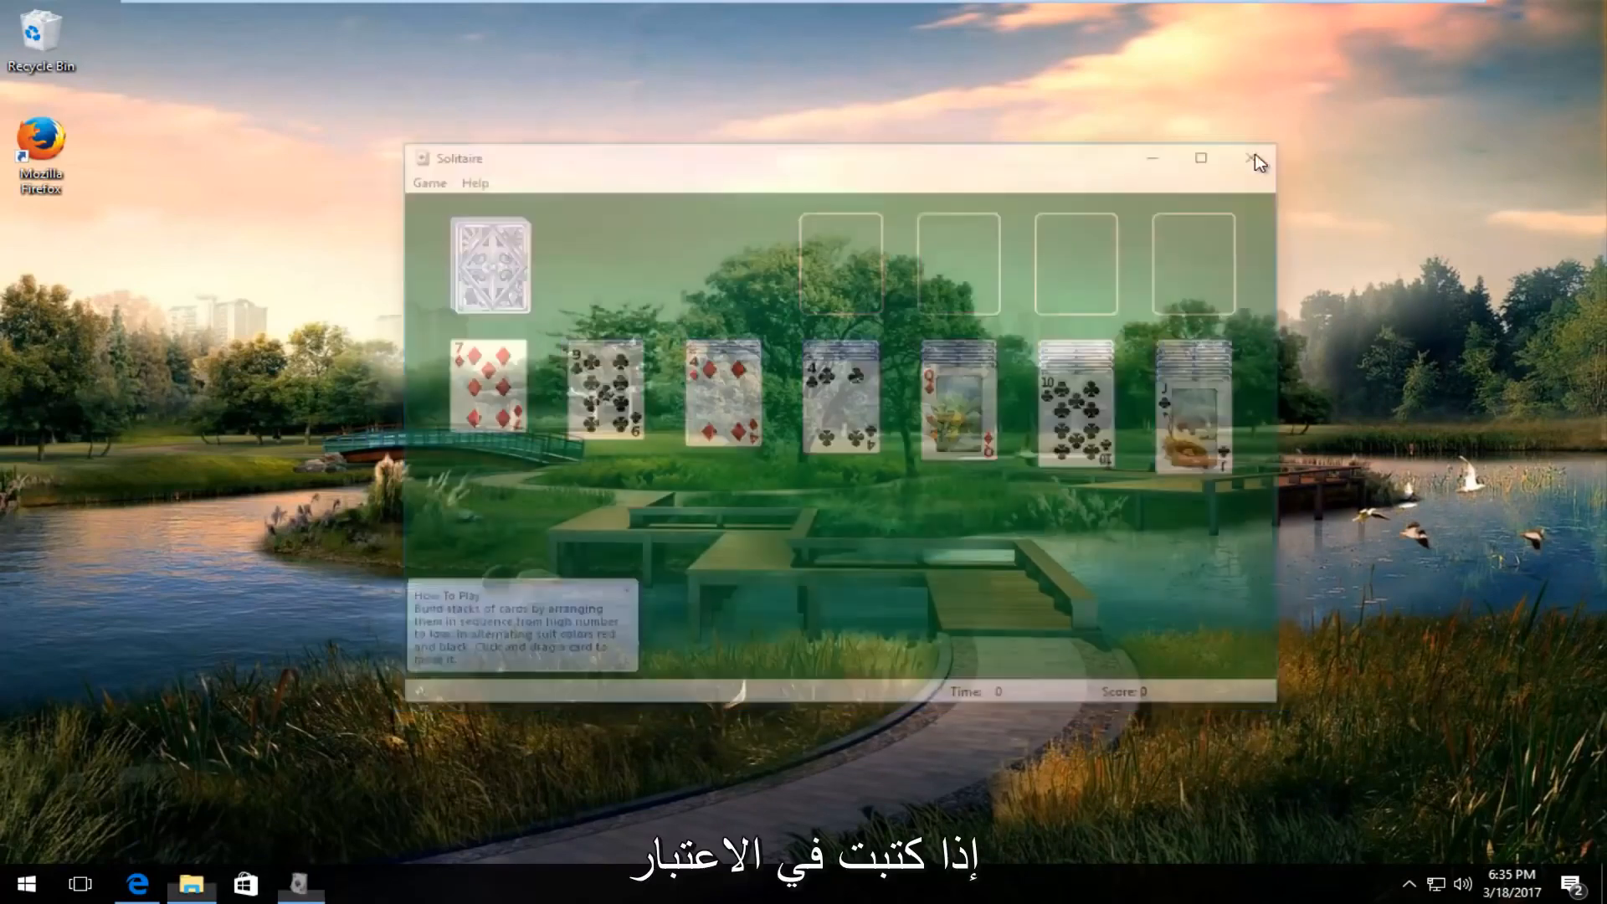
left_click(1254, 162)
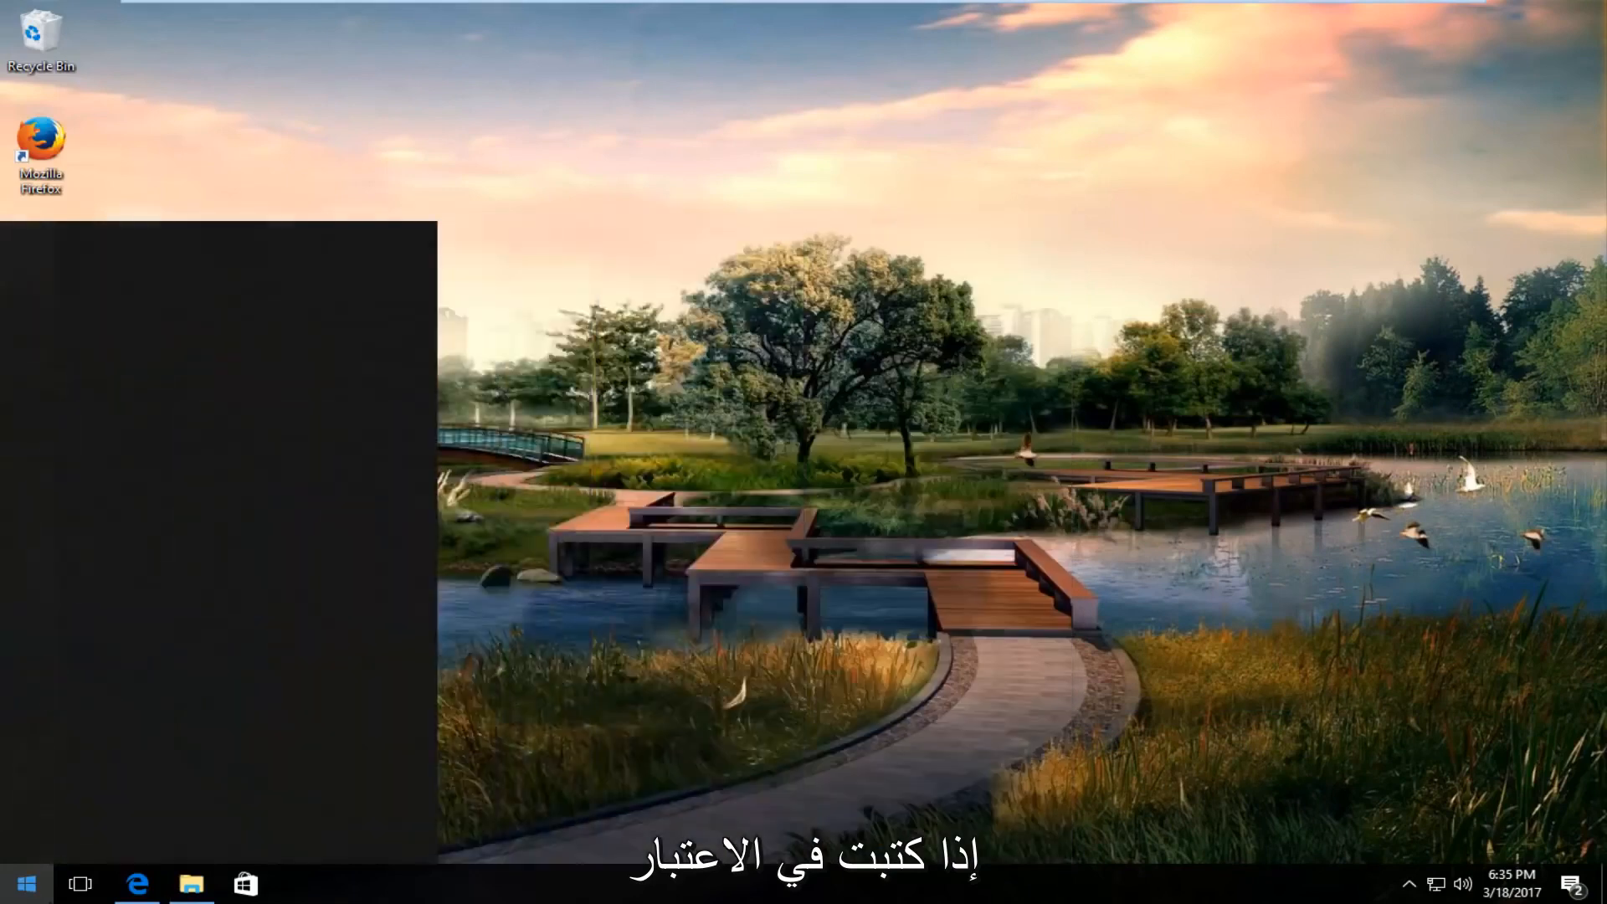
type("minesewee")
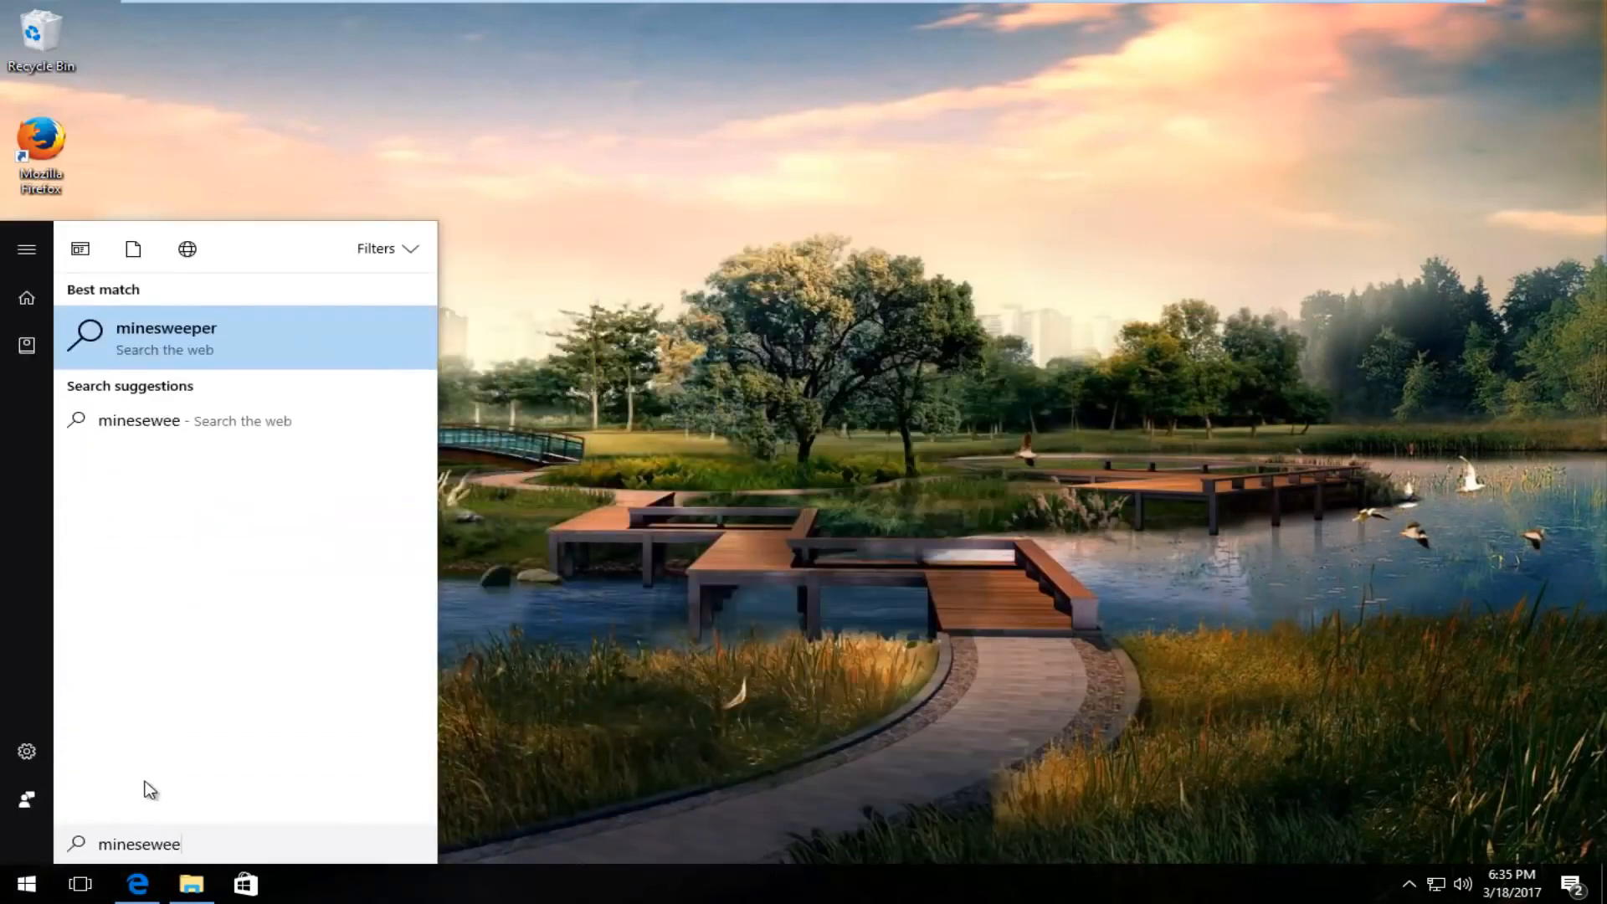
type("mine")
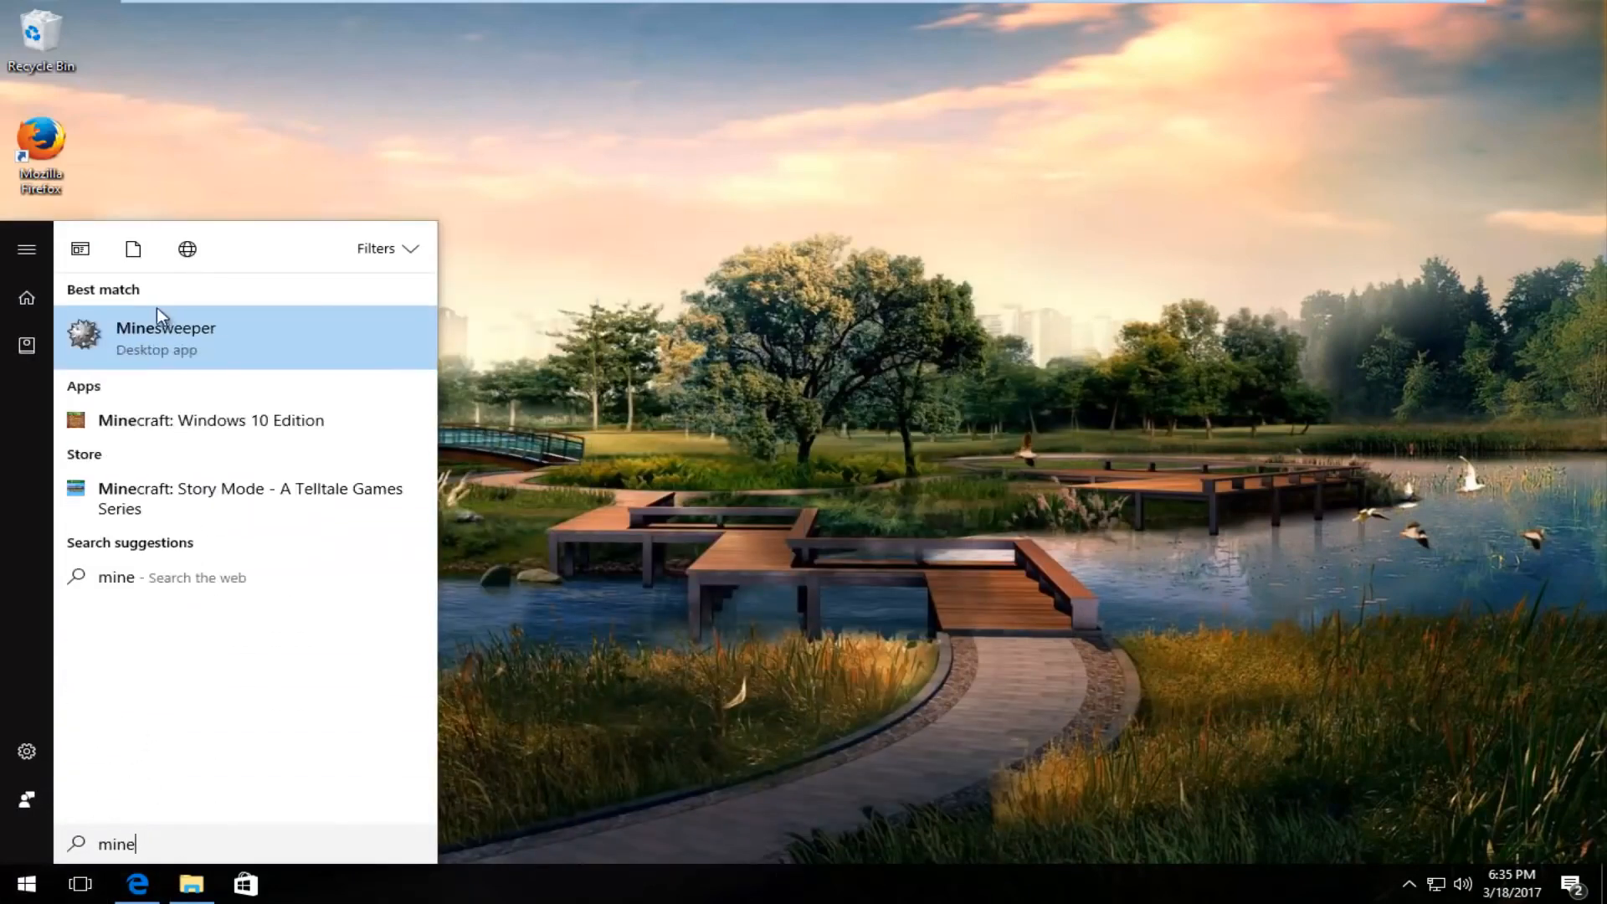
left_click(165, 338)
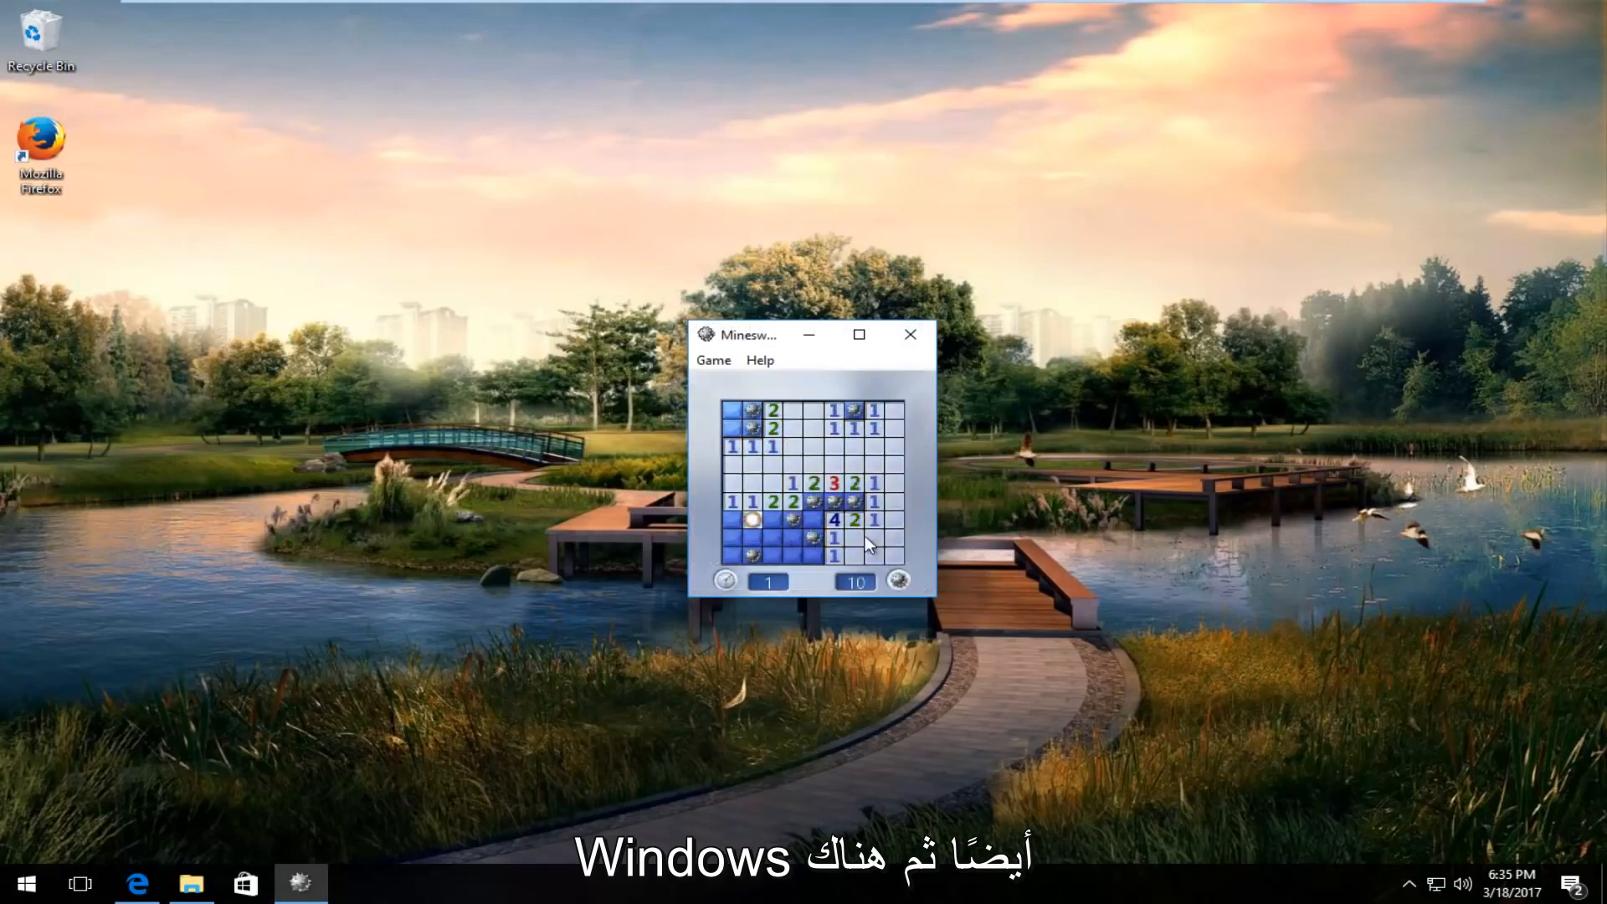
left_click(908, 334)
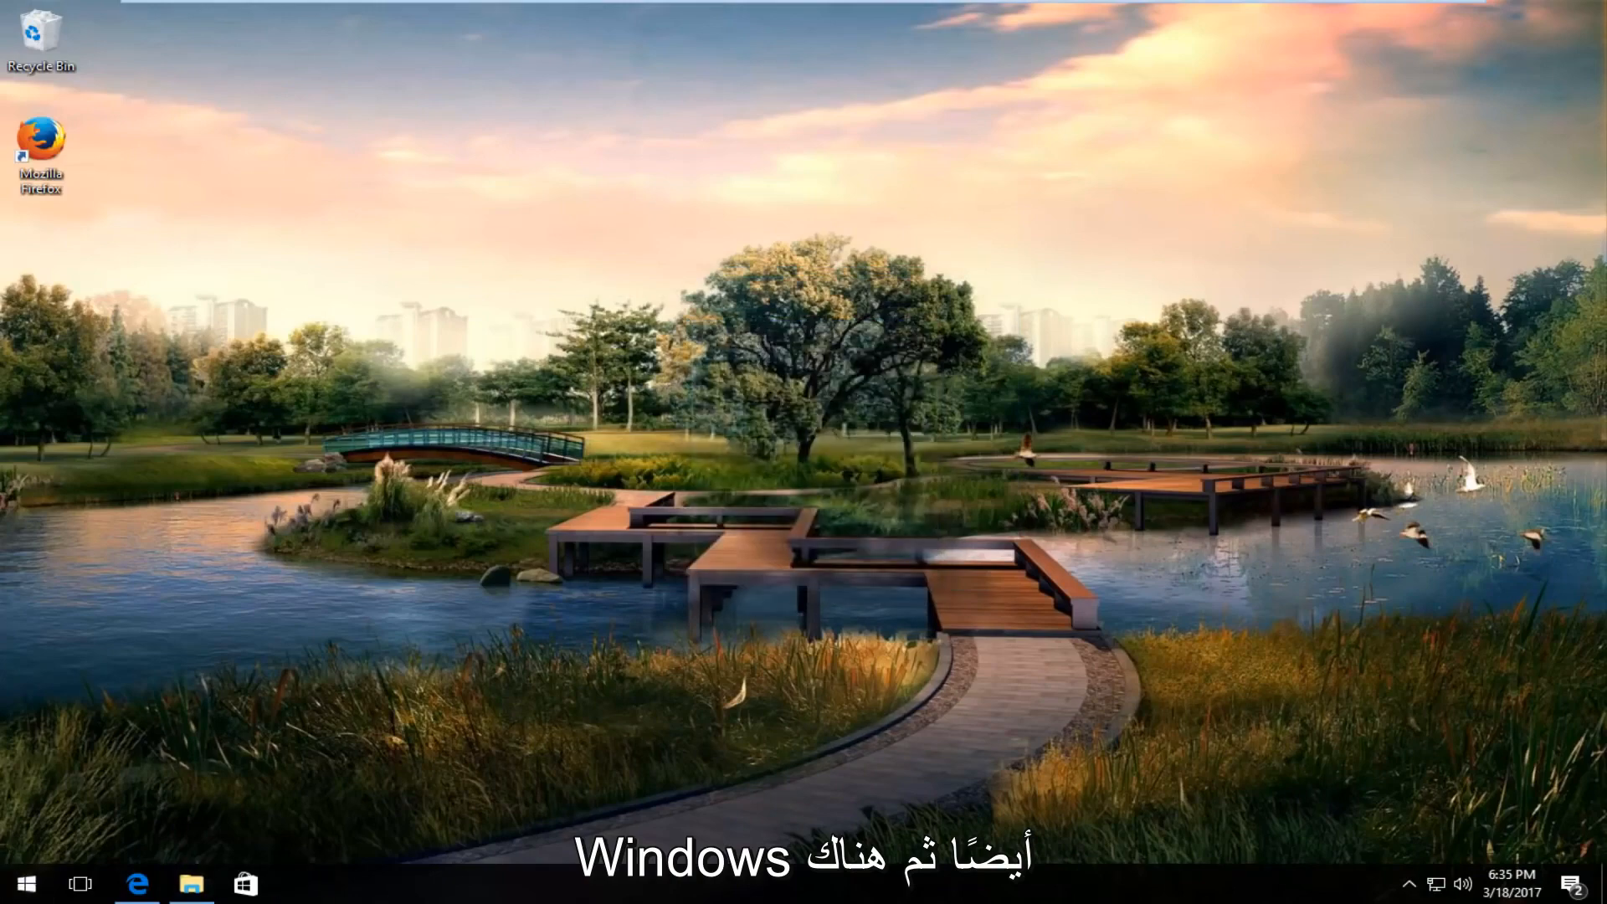
type("chess")
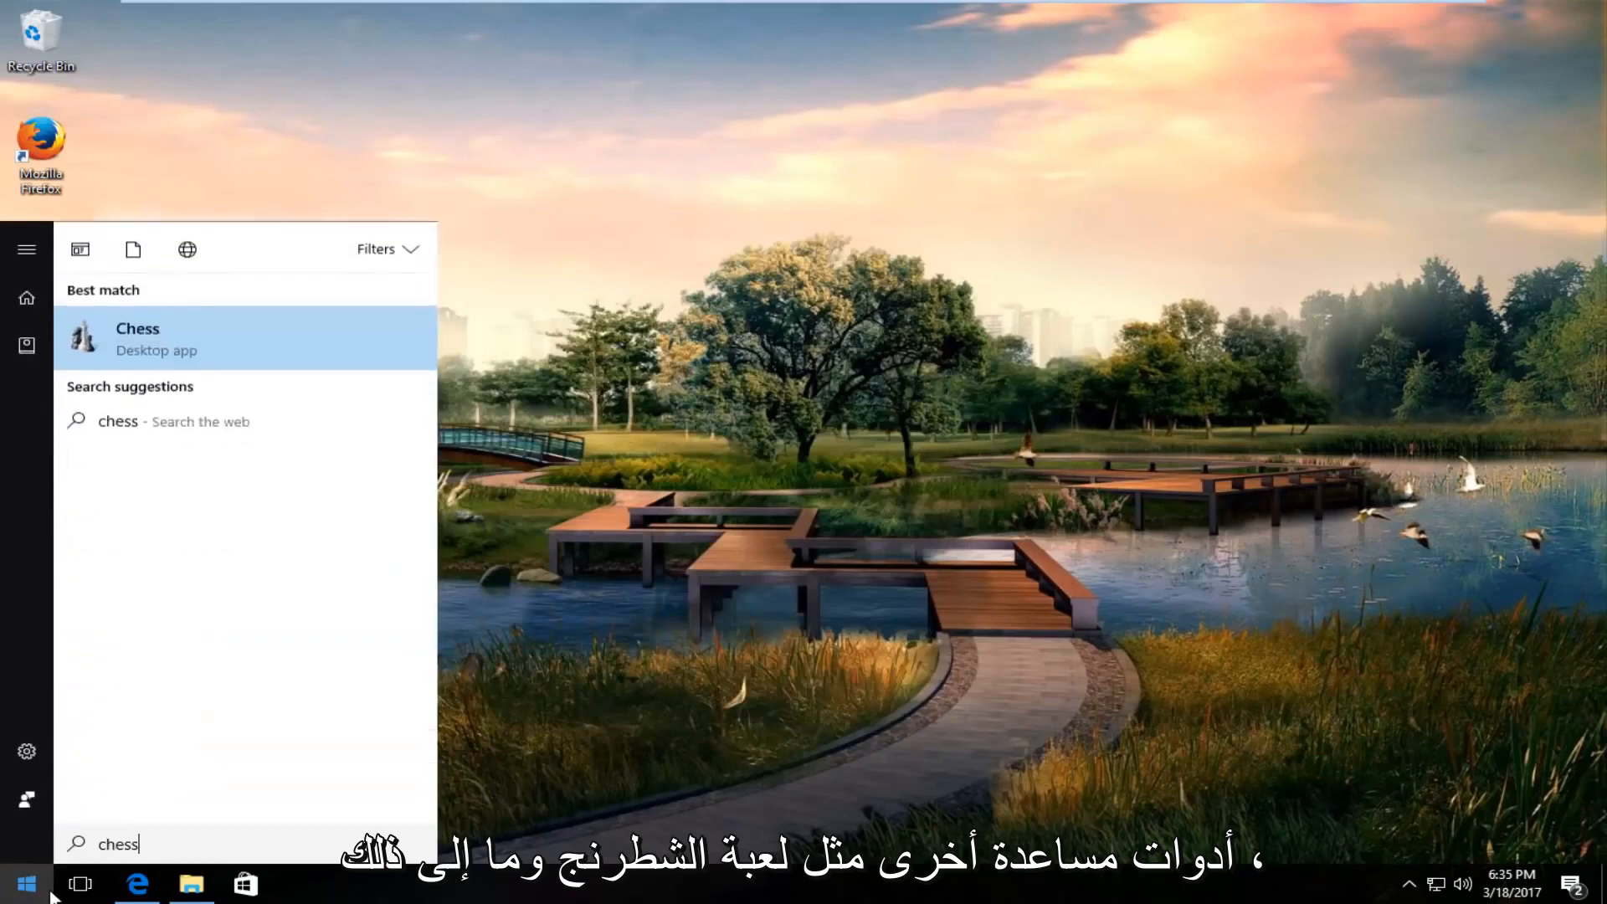
left_click(137, 338)
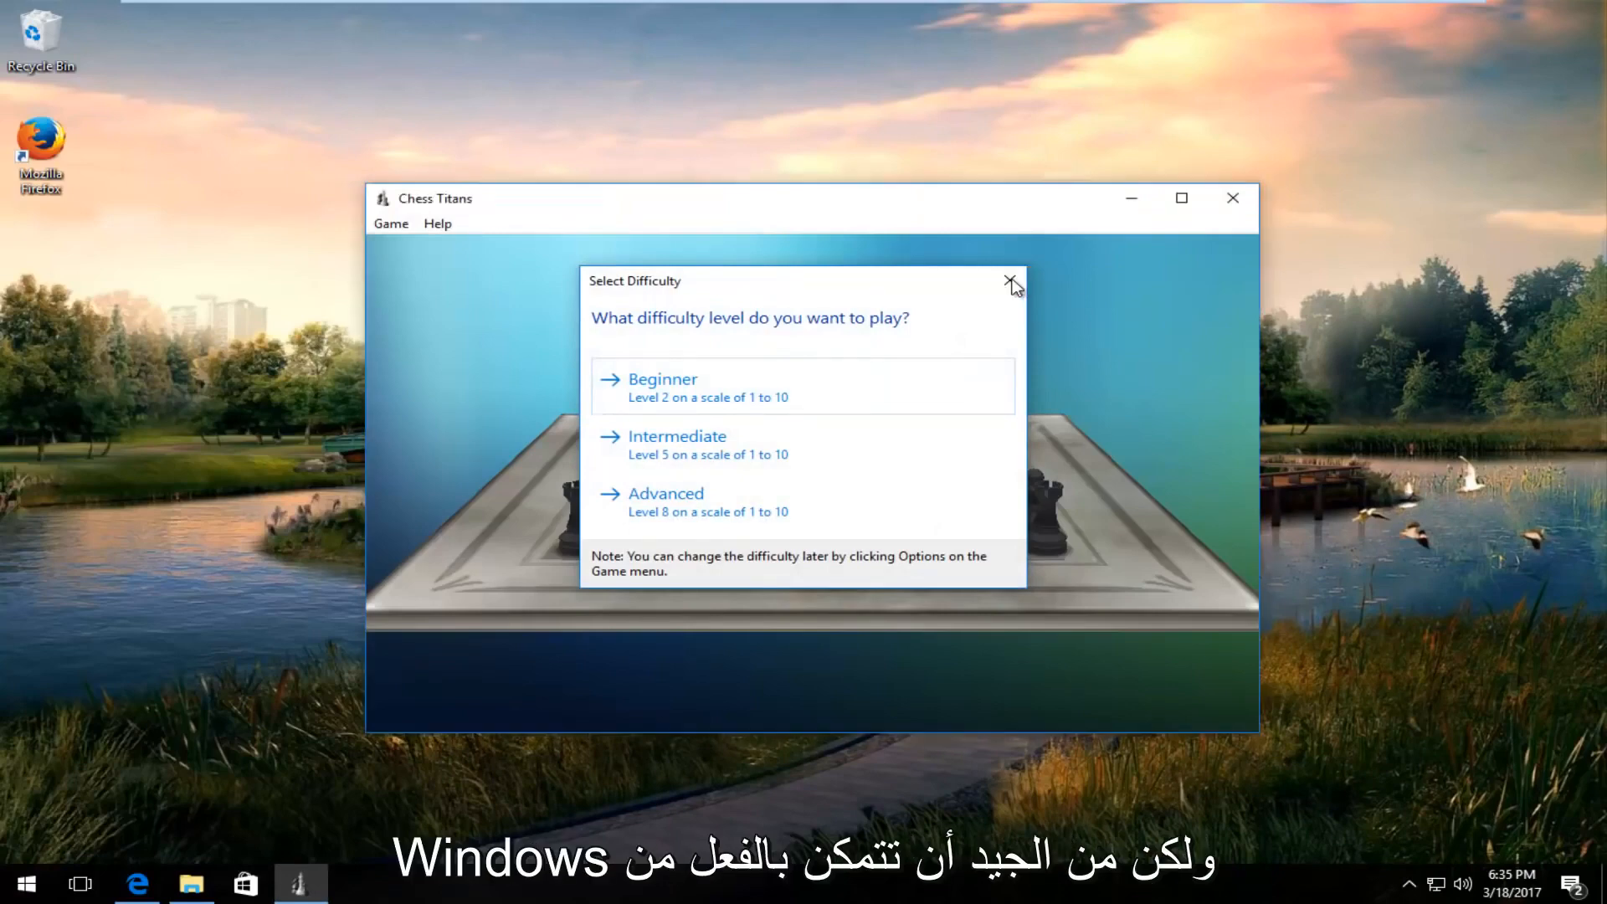
left_click(1009, 282)
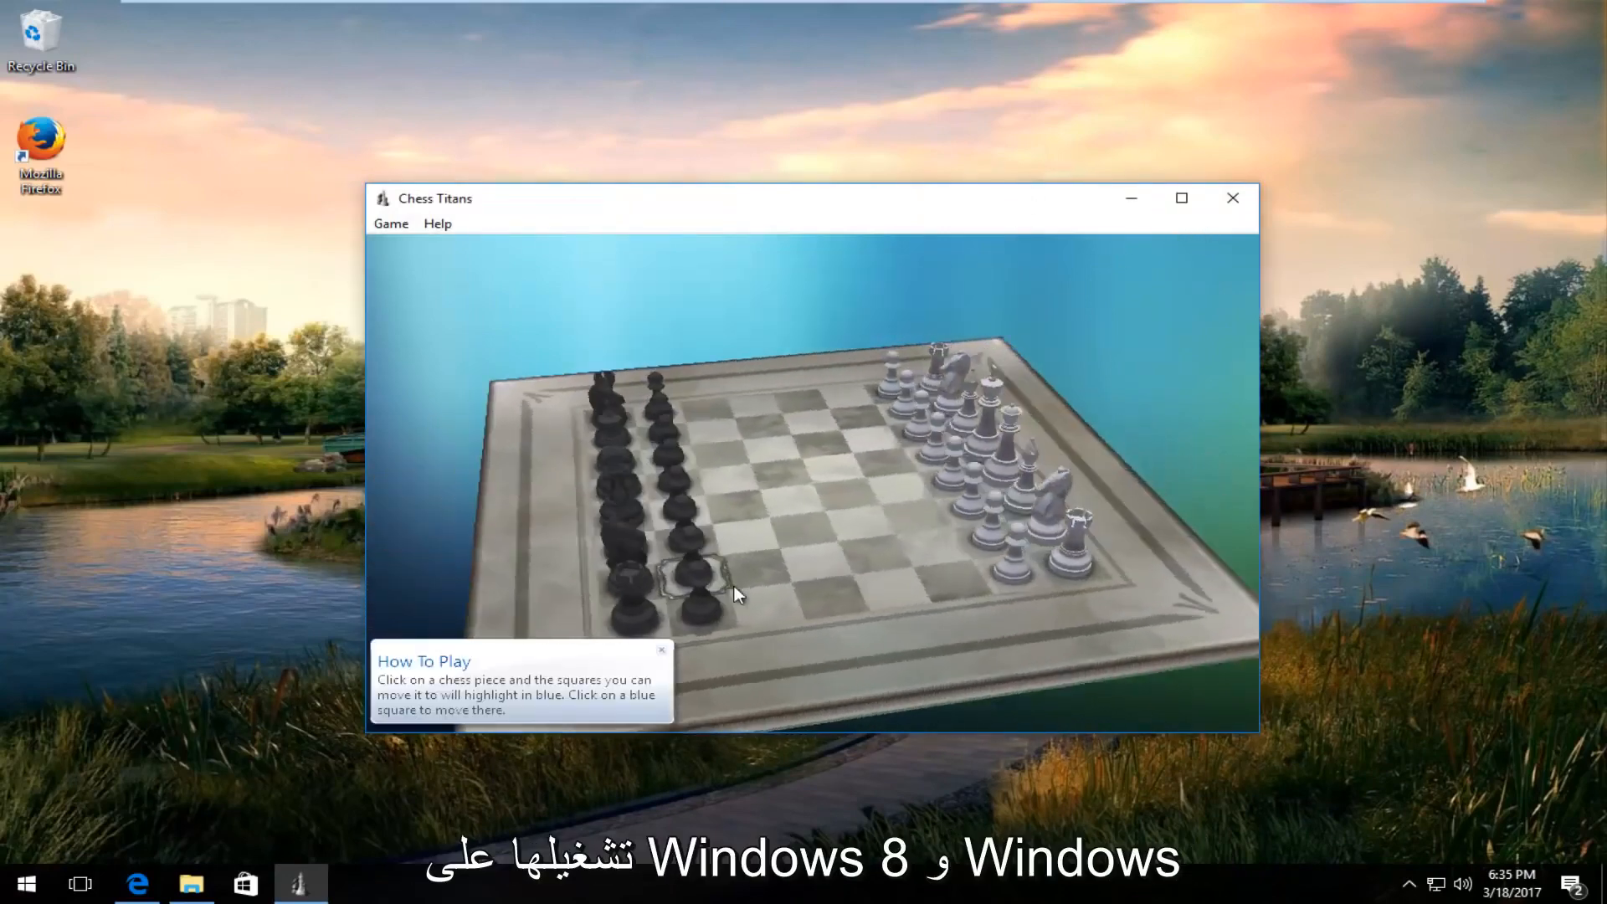
left_click(1232, 198)
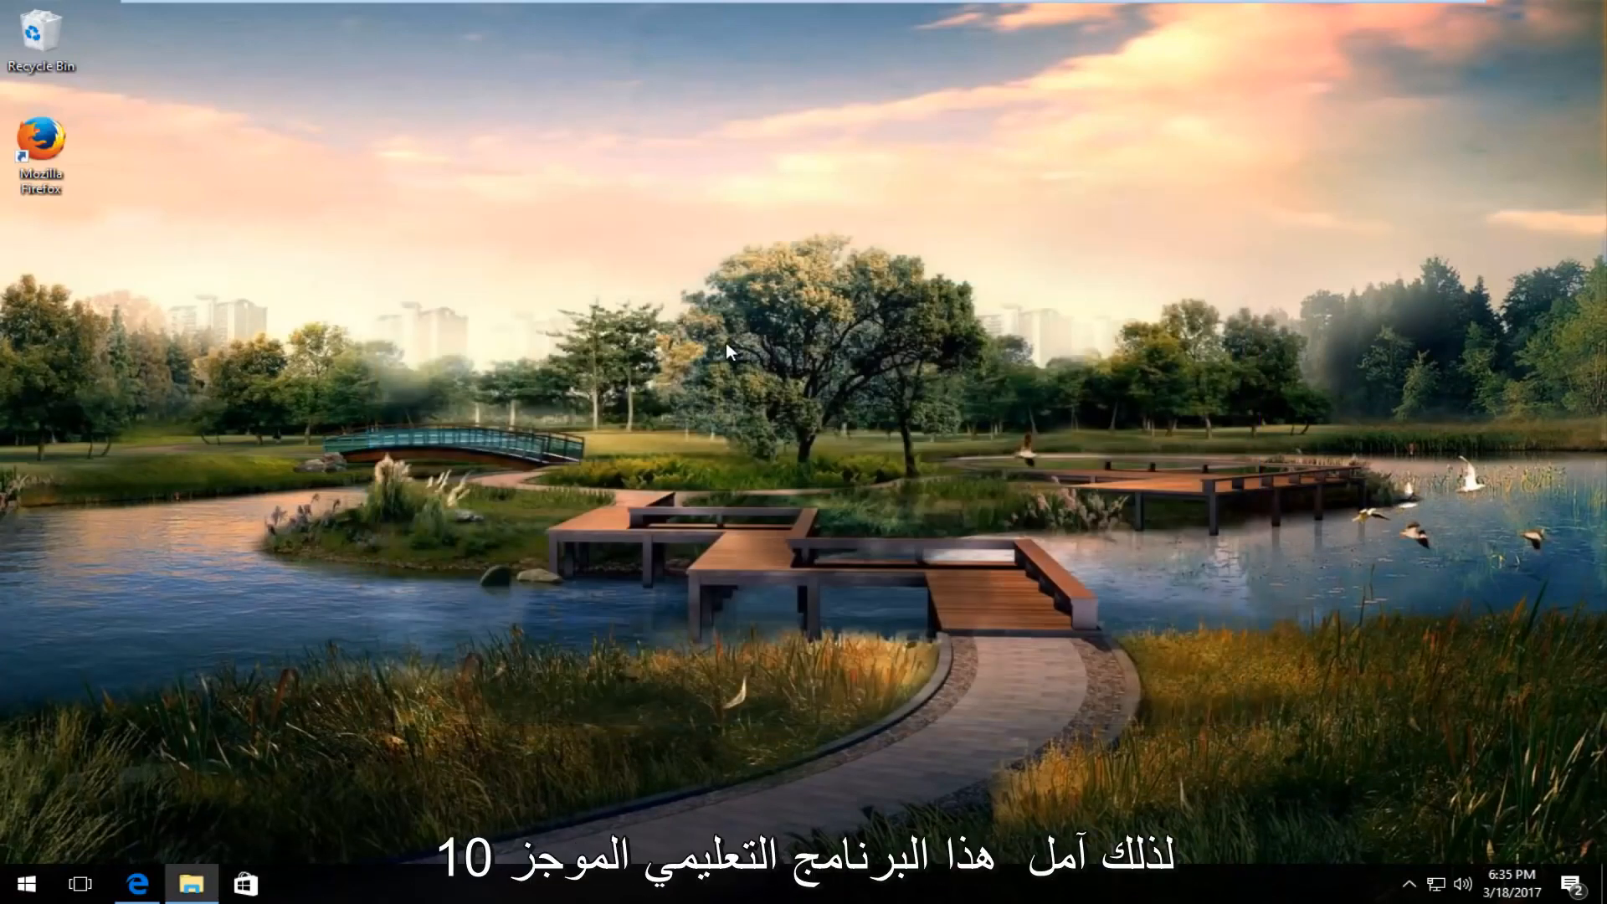